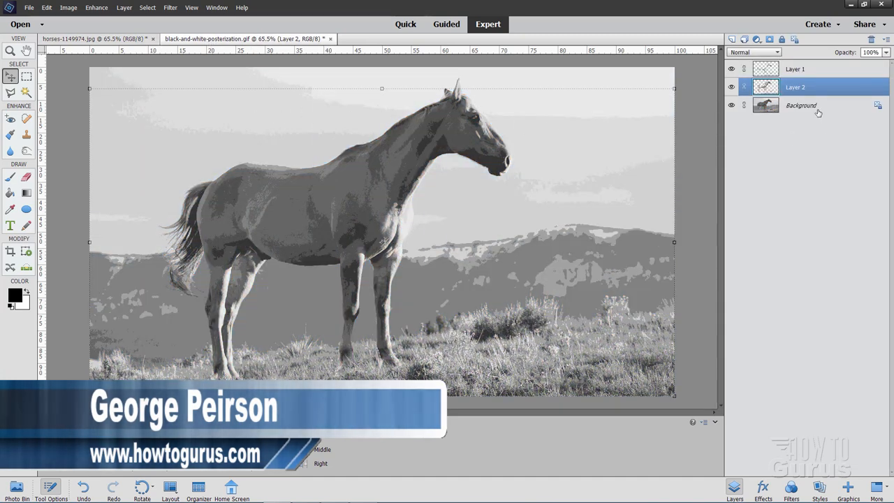
# Select and toggle the Background layer, then duplicate it as Background copy.
pyautogui.click(800, 104)
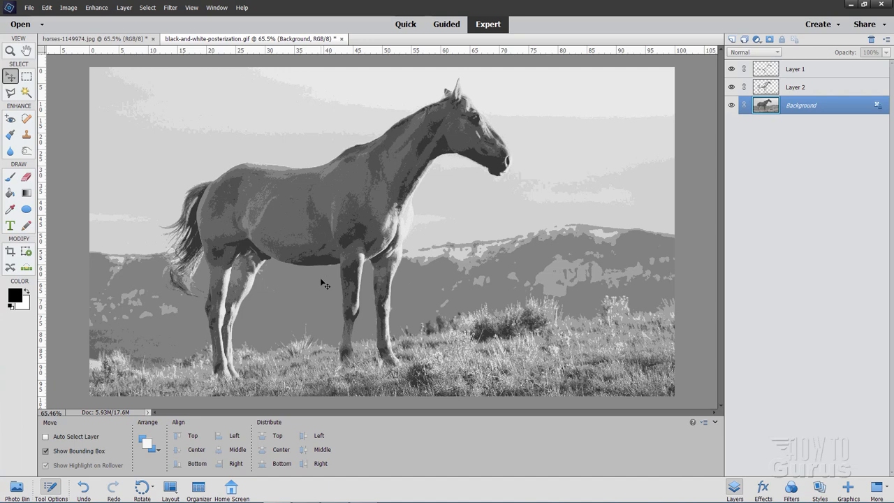
pyautogui.moveTo(370, 282)
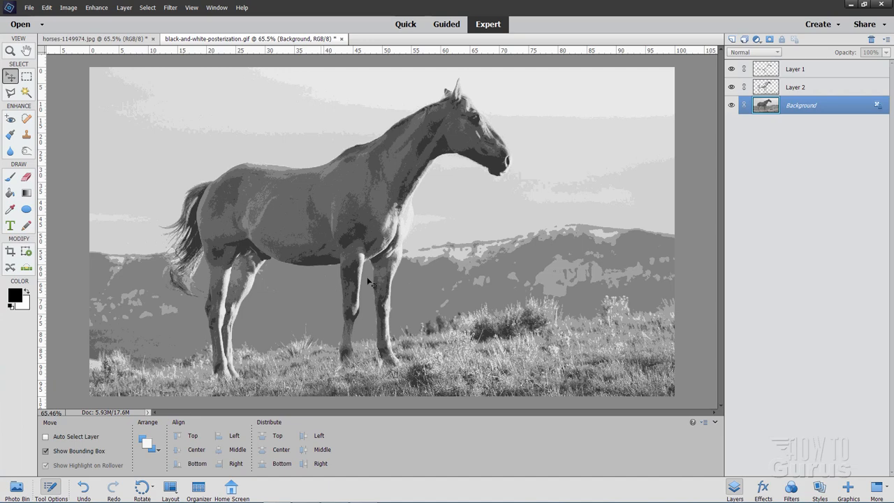
pyautogui.click(731, 105)
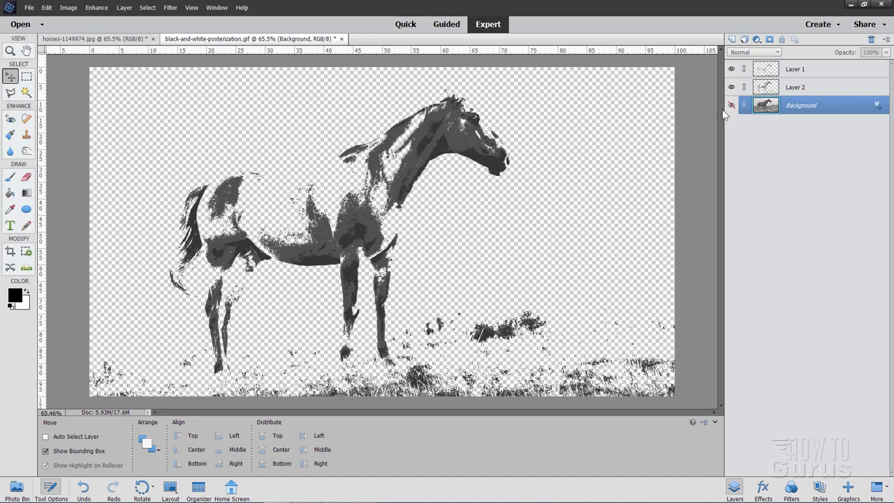
pyautogui.click(731, 86)
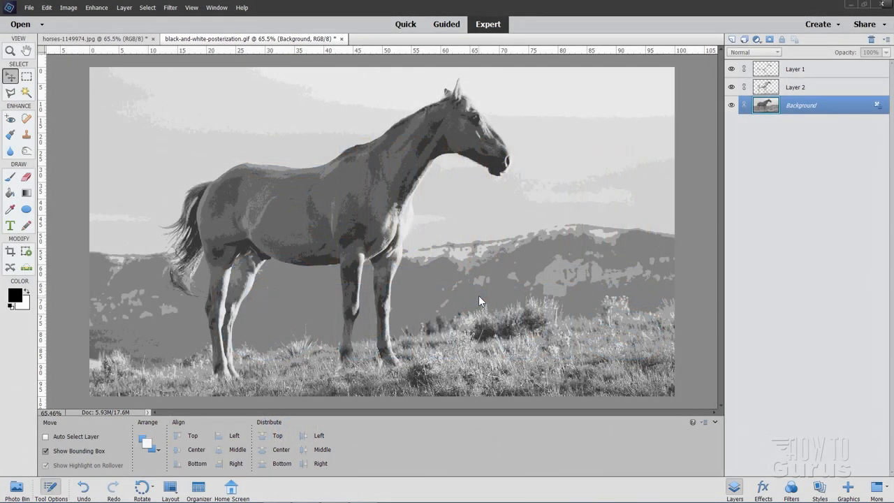
pyautogui.moveTo(267, 165)
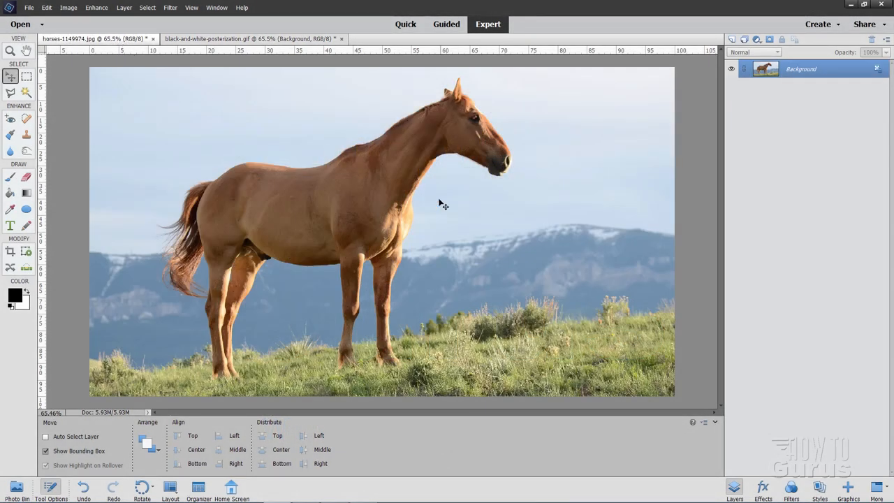
pyautogui.moveTo(488, 273)
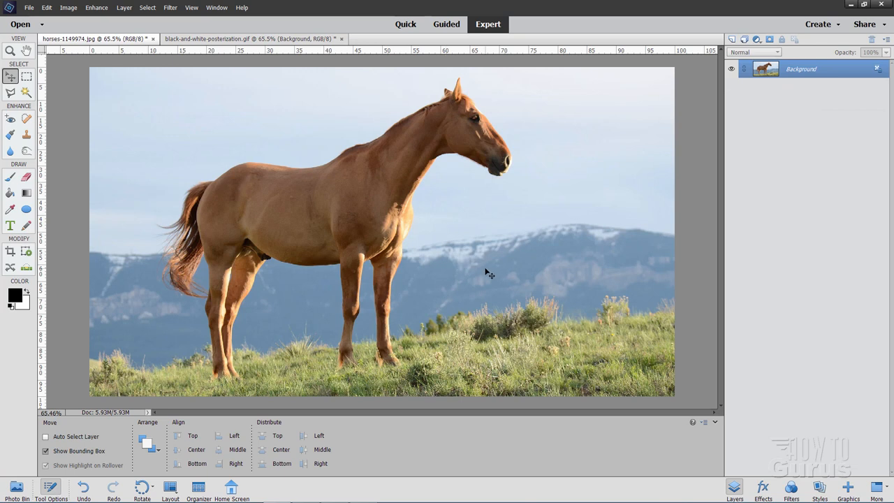
pyautogui.moveTo(168, 215)
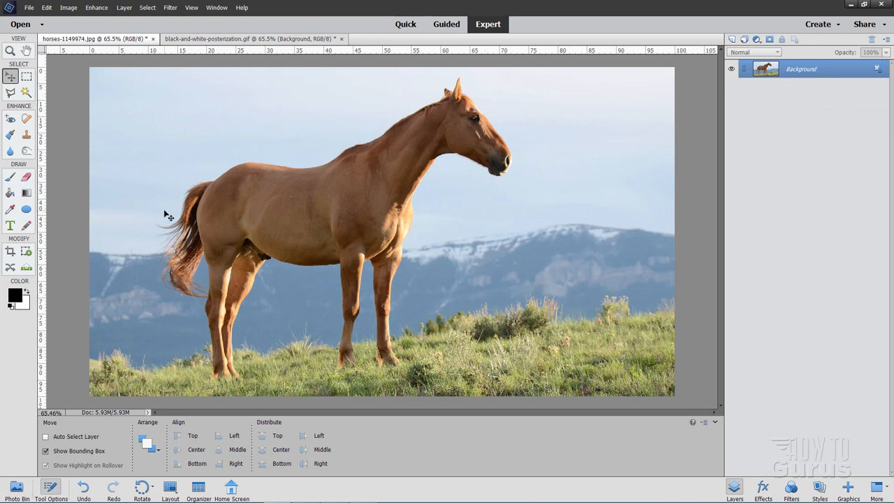
pyautogui.moveTo(241, 248)
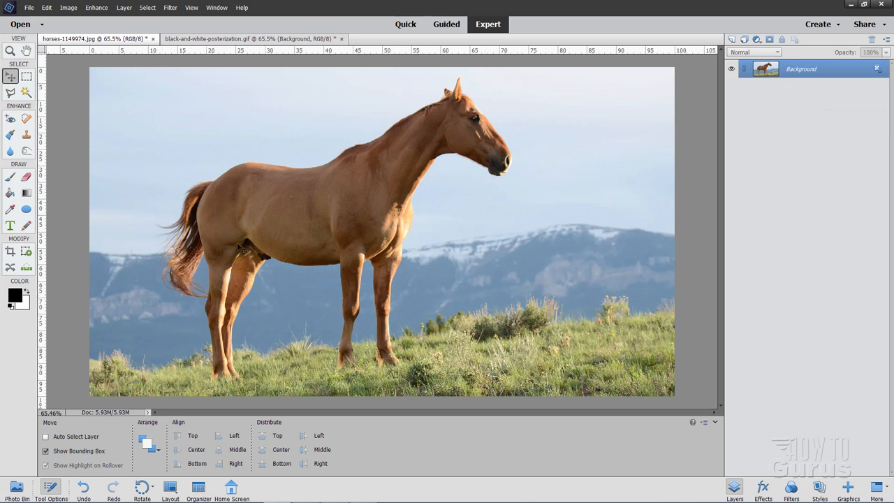
pyautogui.moveTo(579, 240)
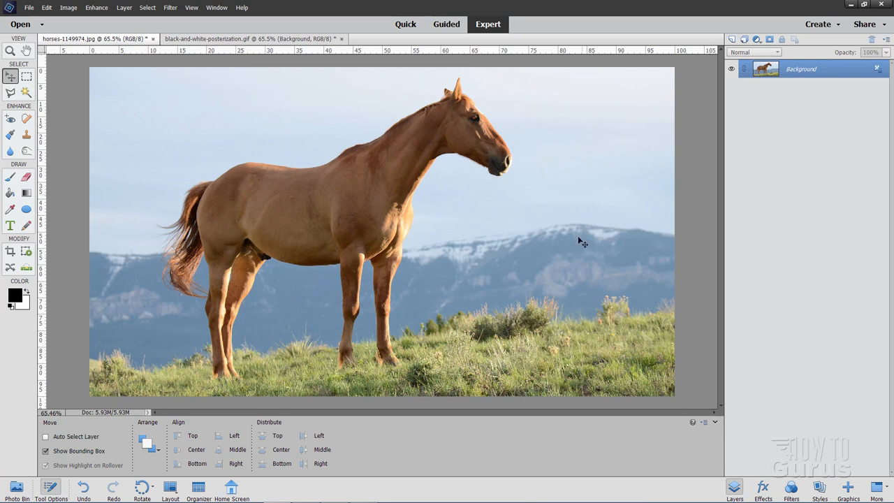
pyautogui.moveTo(533, 265)
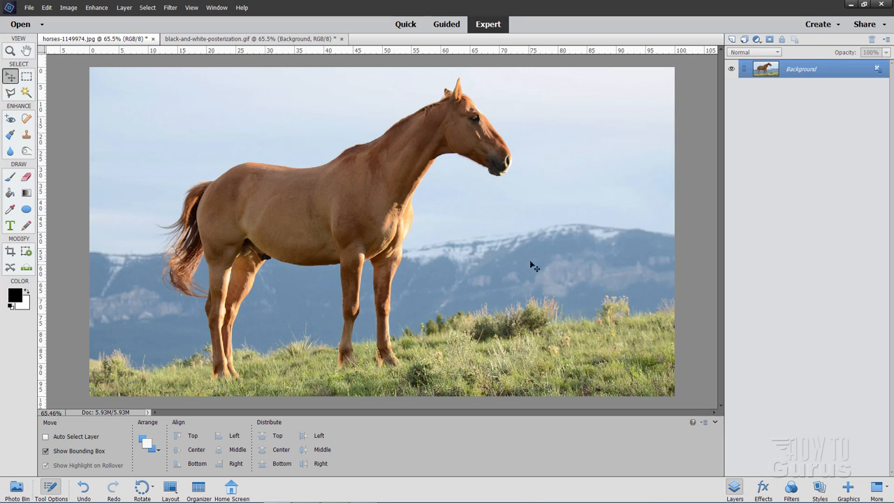
pyautogui.moveTo(576, 213)
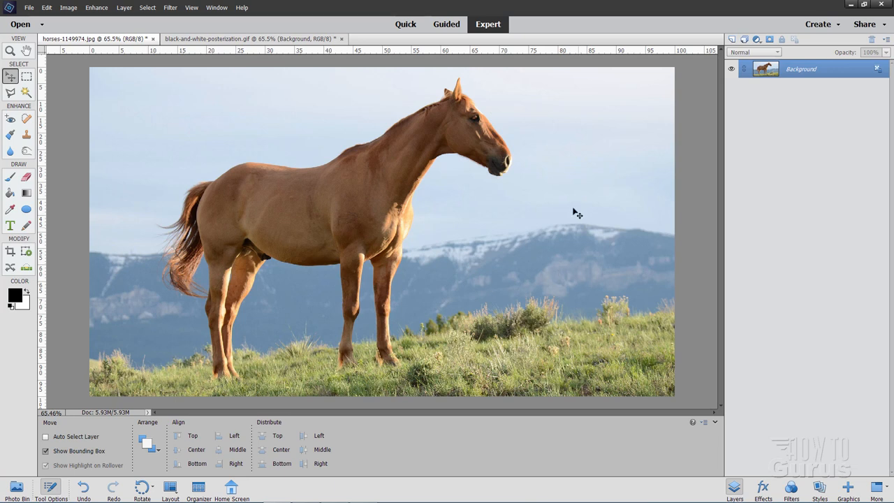
pyautogui.moveTo(524, 229)
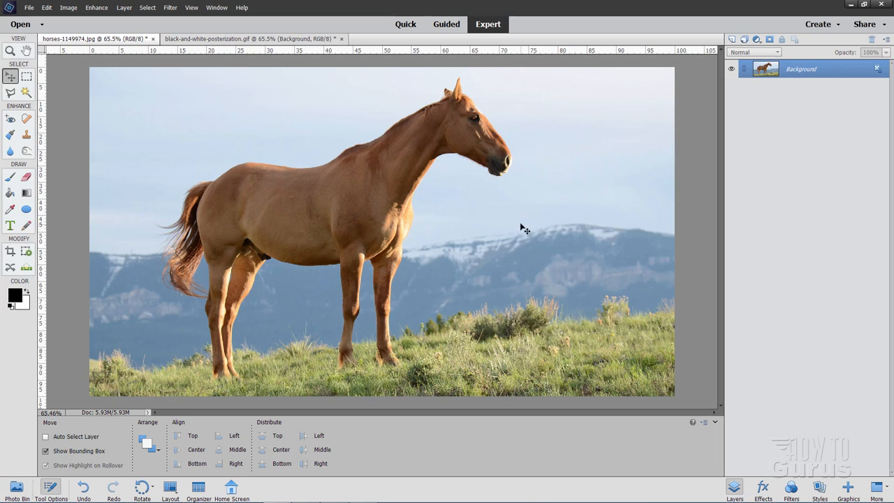
pyautogui.moveTo(826, 68)
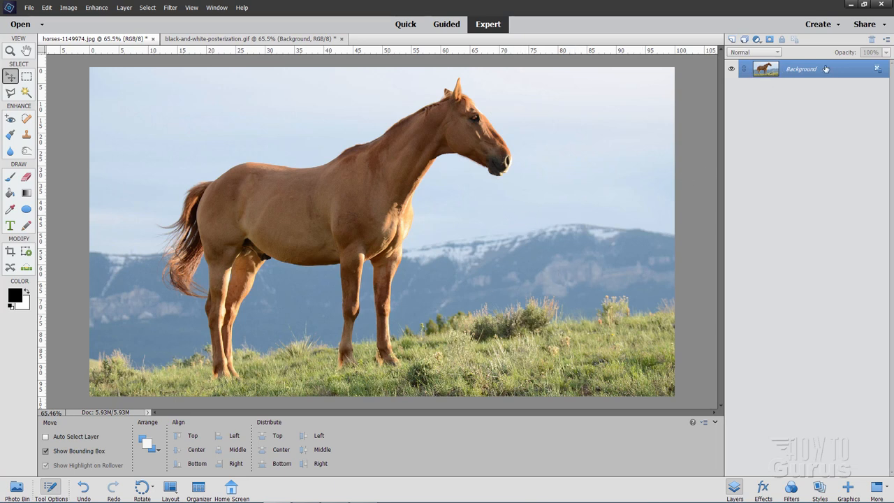
pyautogui.rightClick(801, 68)
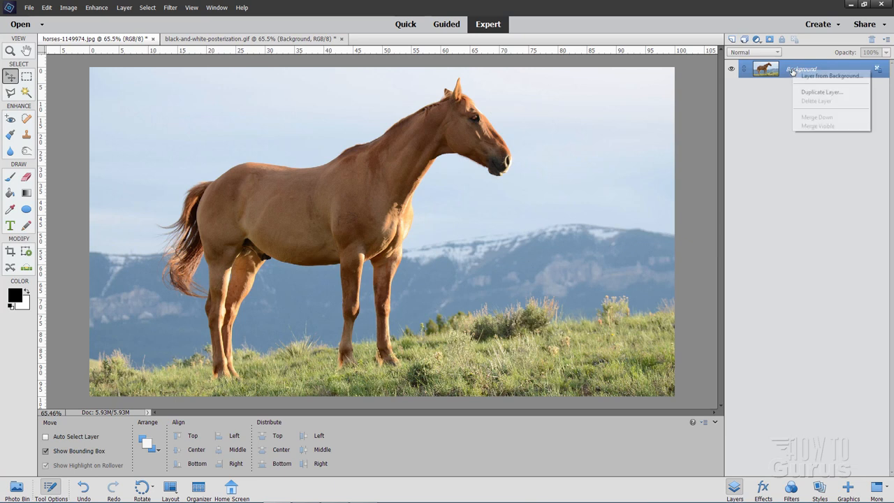
pyautogui.click(821, 92)
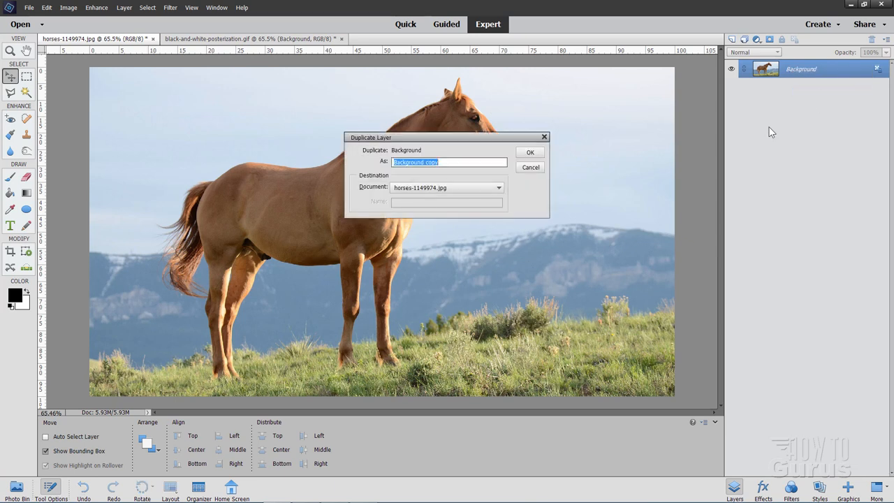
pyautogui.click(530, 152)
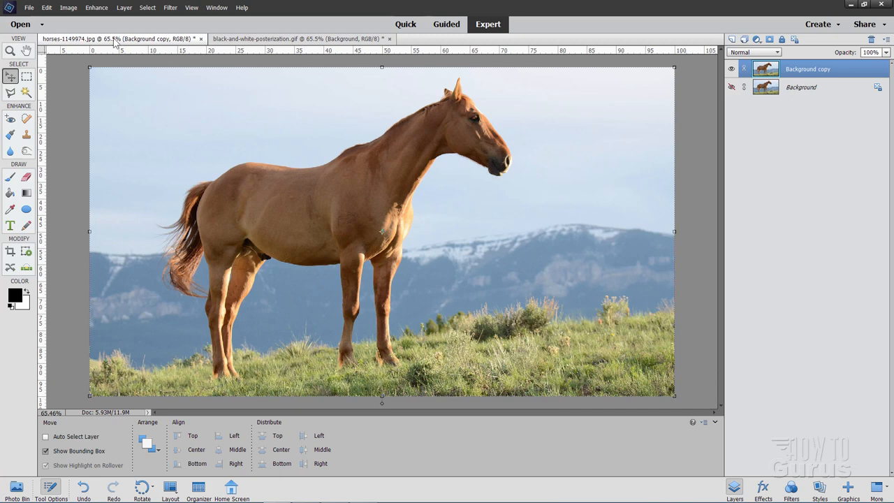
# Convert Background copy to black and white with the Scenic Landscape style.
pyautogui.click(97, 8)
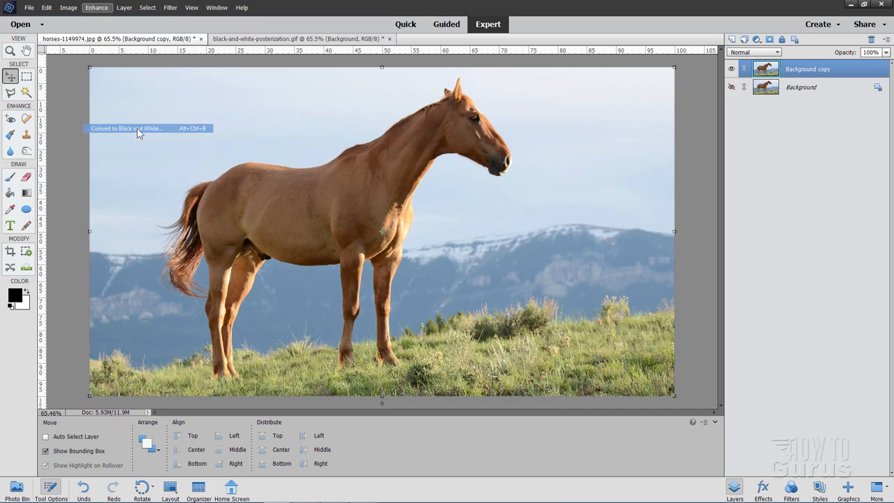
pyautogui.click(126, 127)
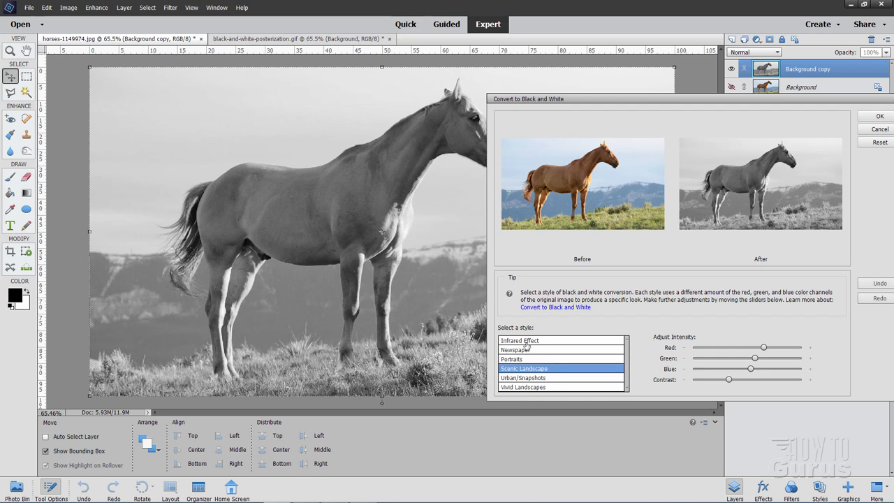
pyautogui.moveTo(558, 381)
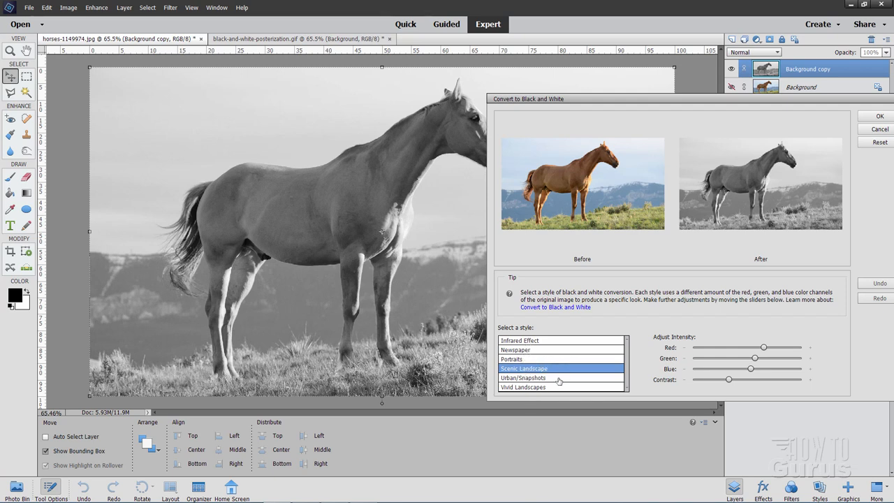
pyautogui.moveTo(545, 391)
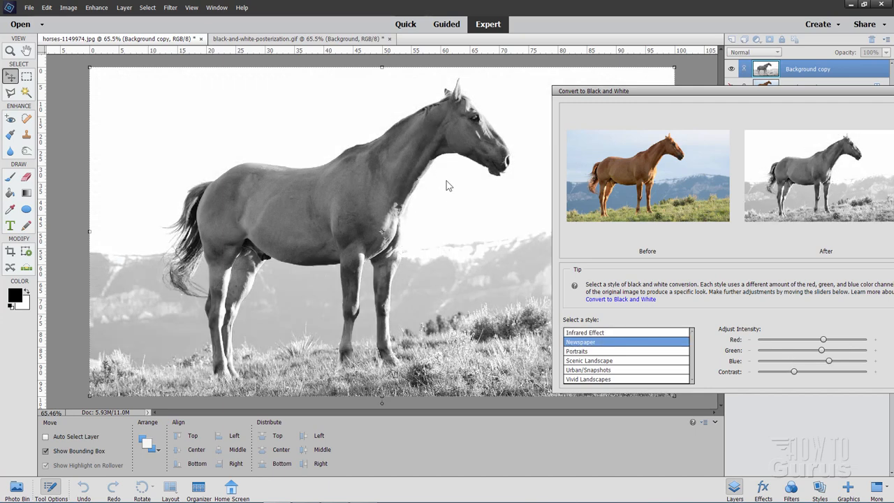
pyautogui.moveTo(397, 258)
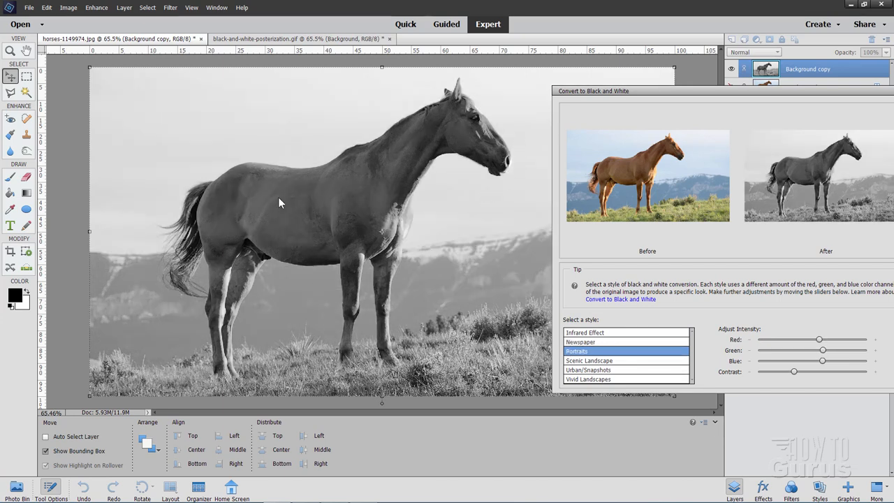
pyautogui.moveTo(585, 361)
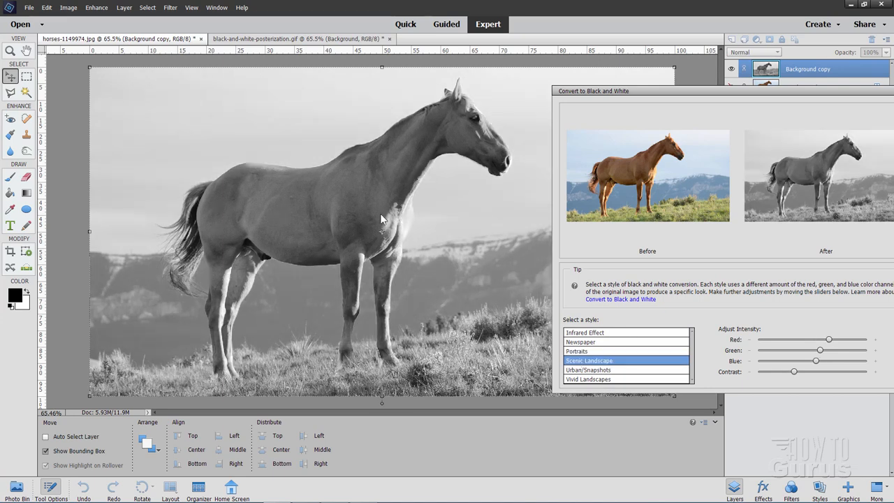
pyautogui.moveTo(255, 236)
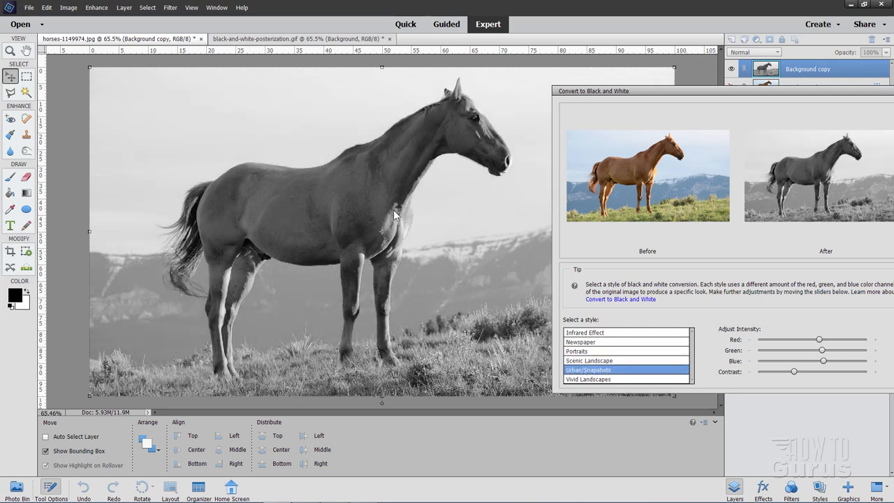
pyautogui.moveTo(587, 347)
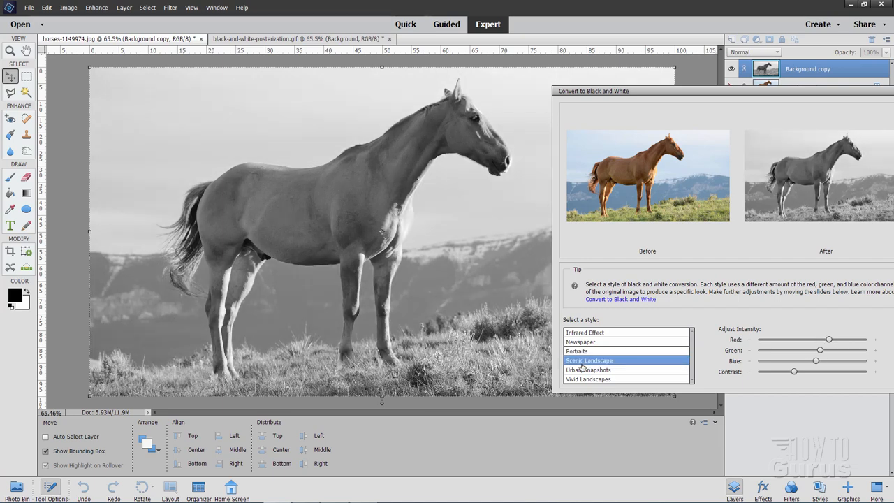
pyautogui.moveTo(363, 244)
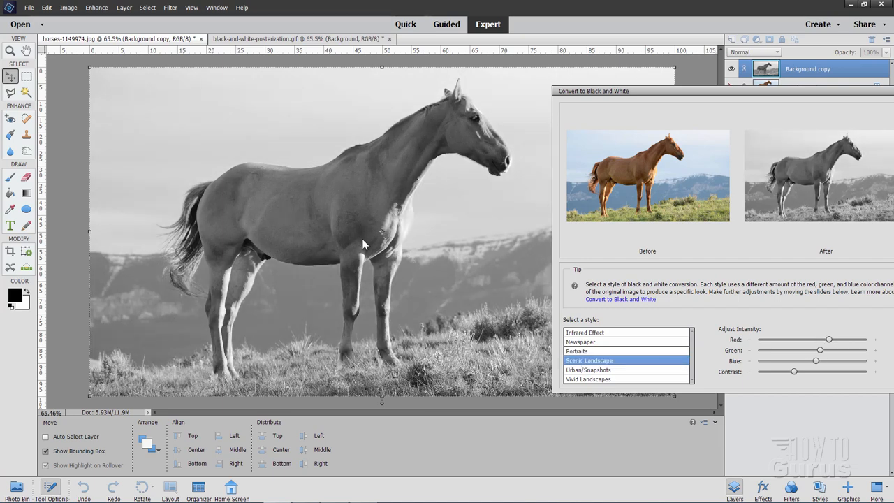
pyautogui.moveTo(218, 232)
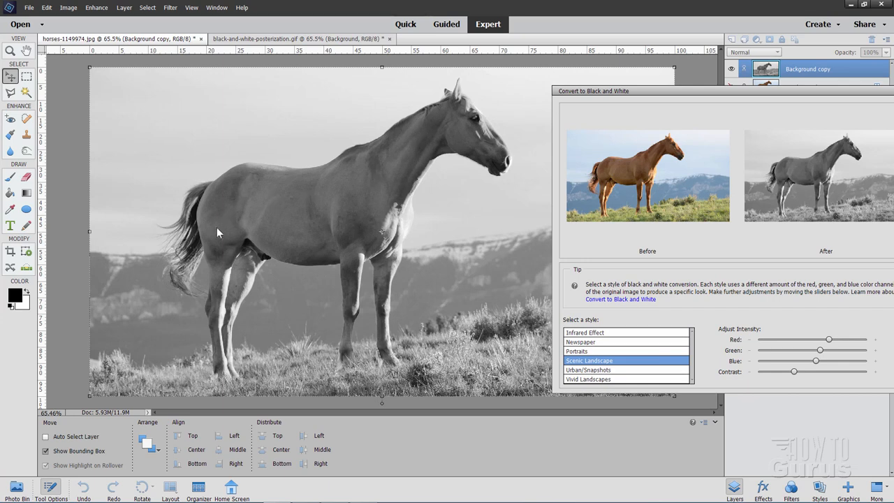
pyautogui.moveTo(634, 133)
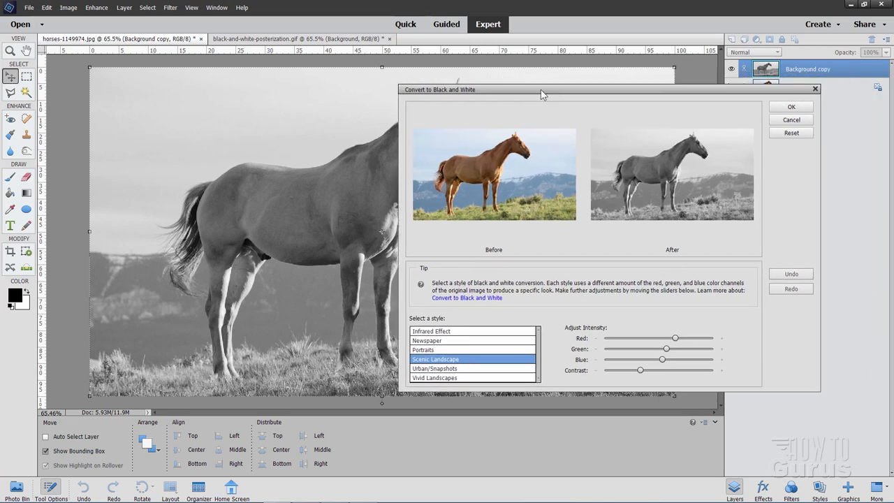
pyautogui.click(791, 106)
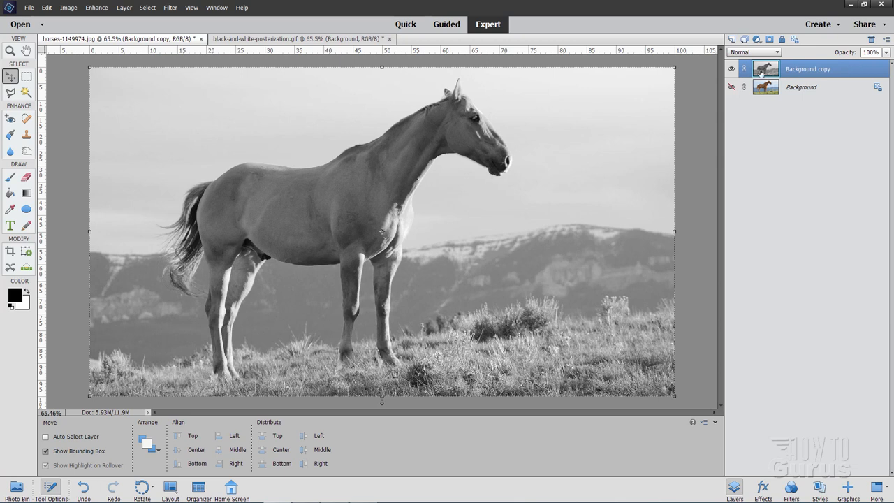
pyautogui.moveTo(516, 225)
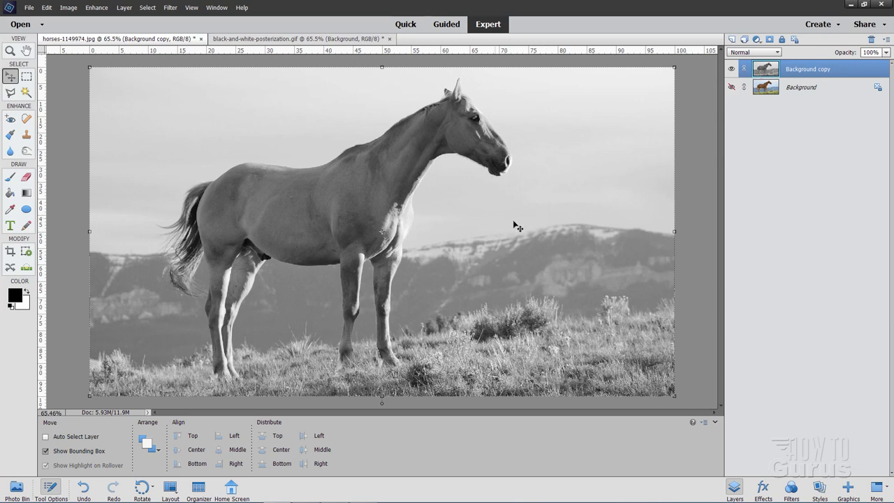
pyautogui.moveTo(207, 128)
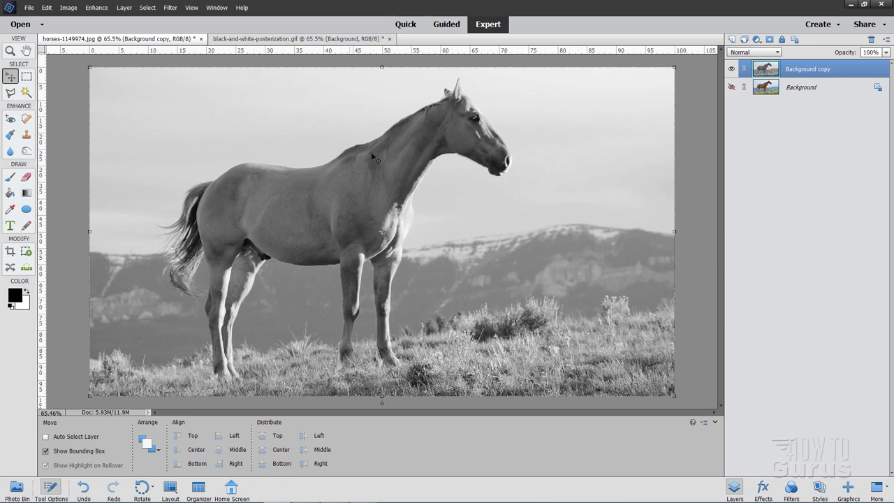
pyautogui.moveTo(245, 149)
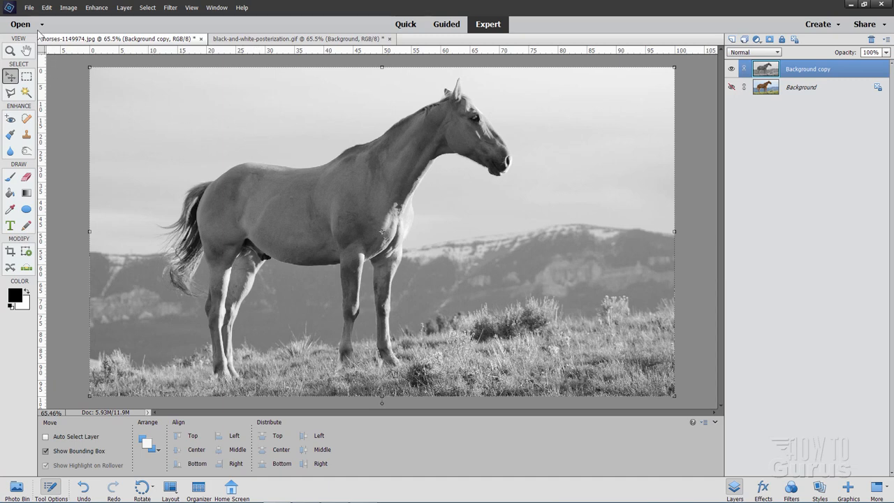
# Open the File menu over the black-and-white horse photo.
pyautogui.click(29, 8)
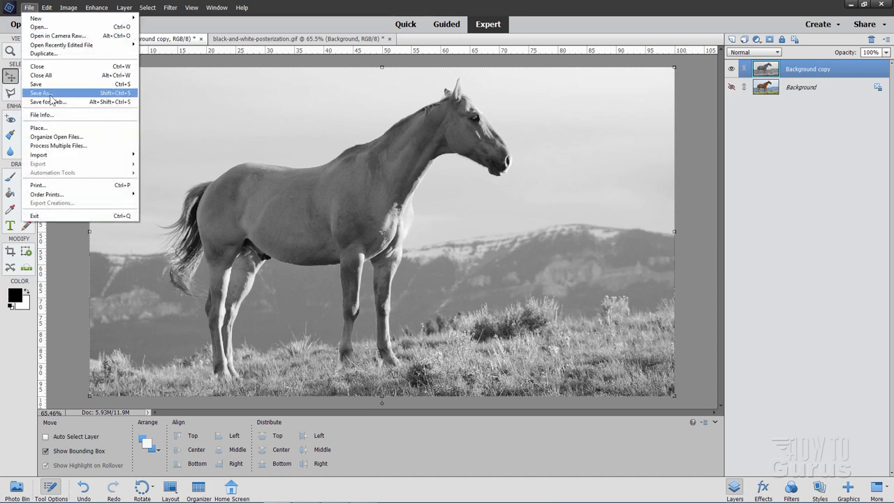
# Open Save for Web and pan the previews to show the horse's body.
pyautogui.click(48, 102)
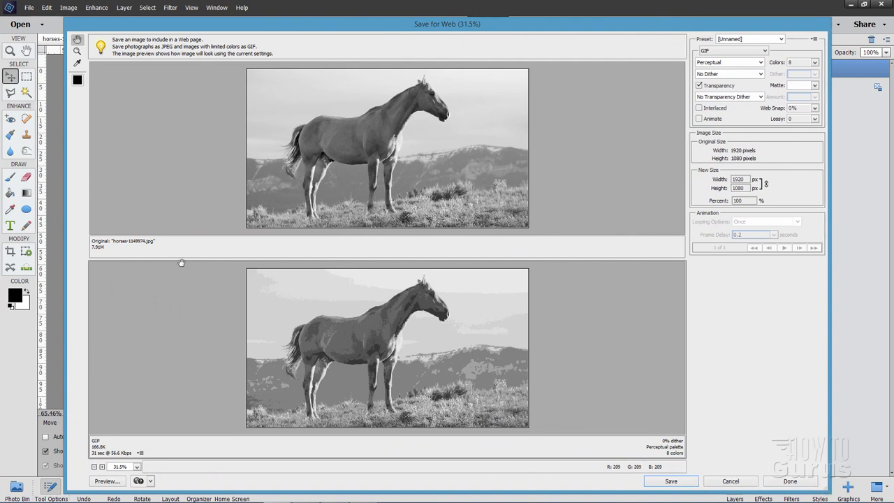
pyautogui.moveTo(384, 309)
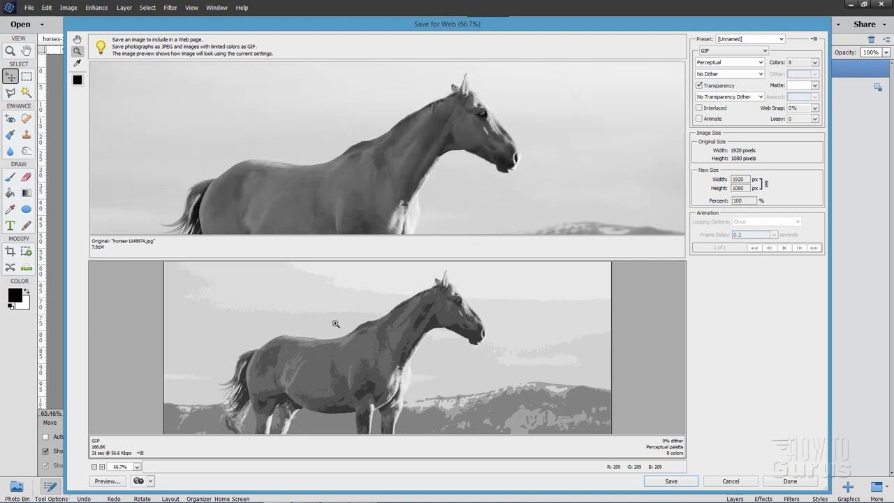
pyautogui.moveTo(336, 323); pyautogui.dragTo(237, 358)
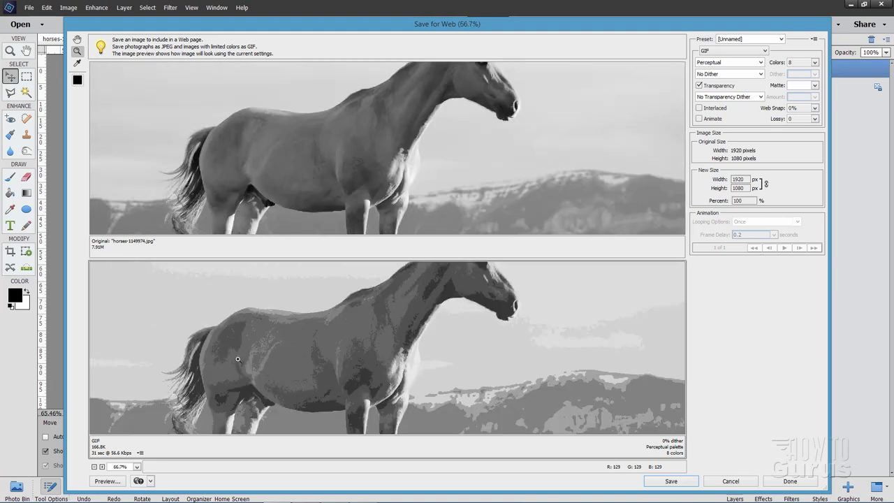
pyautogui.moveTo(547, 137)
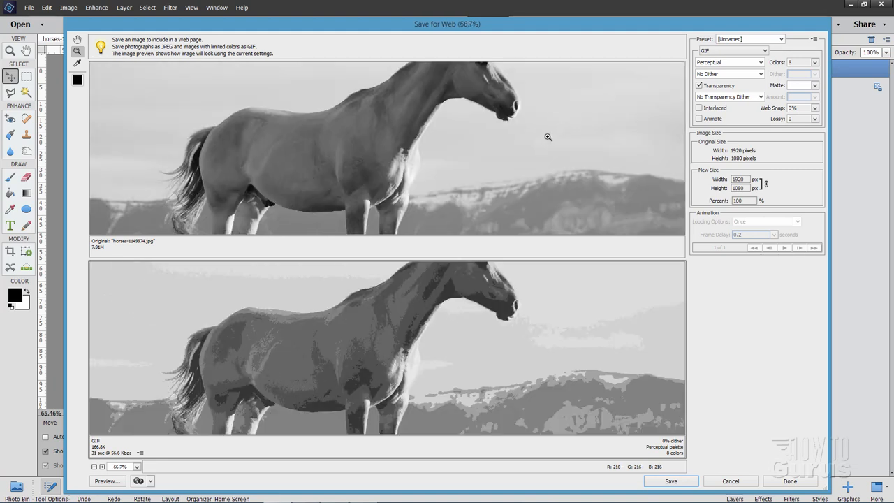
pyautogui.click(733, 50)
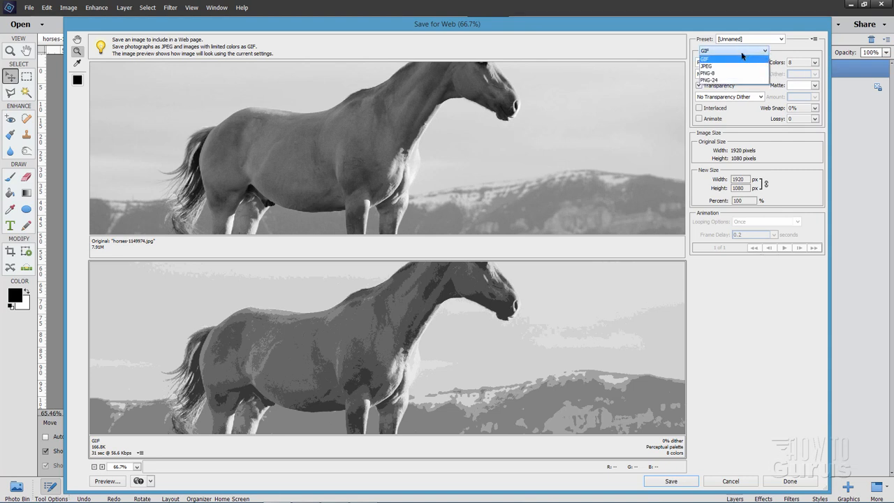
pyautogui.click(705, 50)
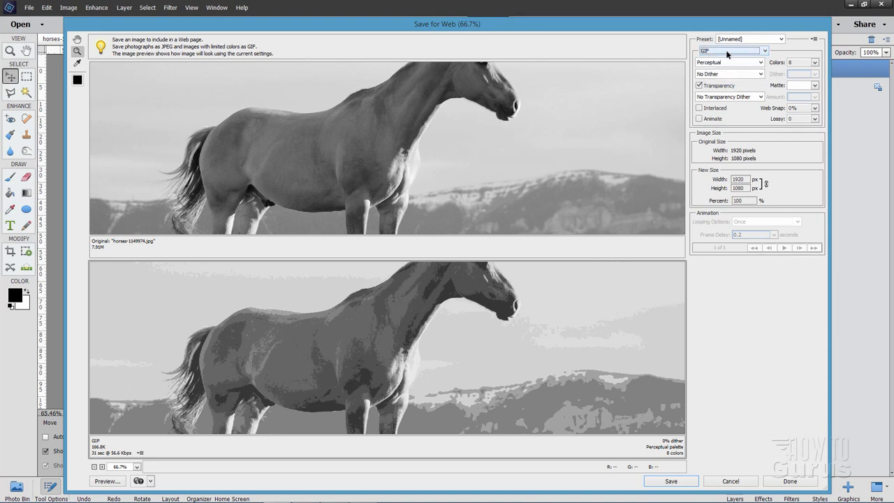
pyautogui.click(728, 62)
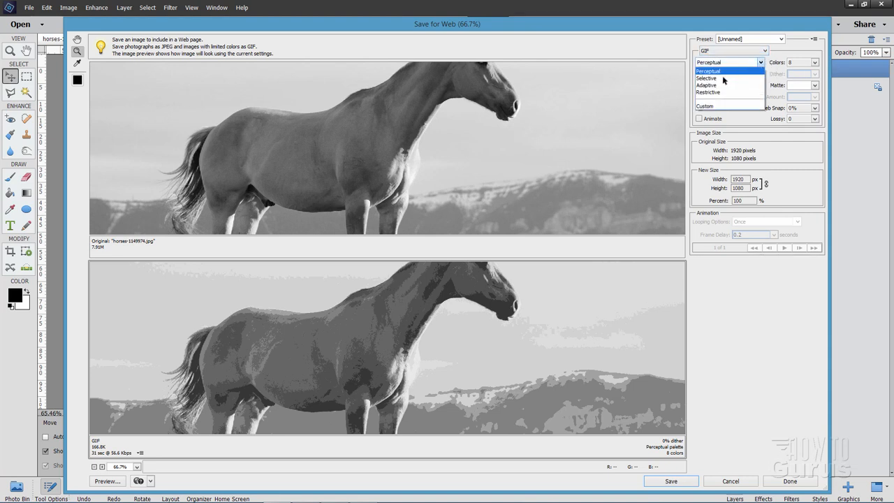
pyautogui.click(705, 78)
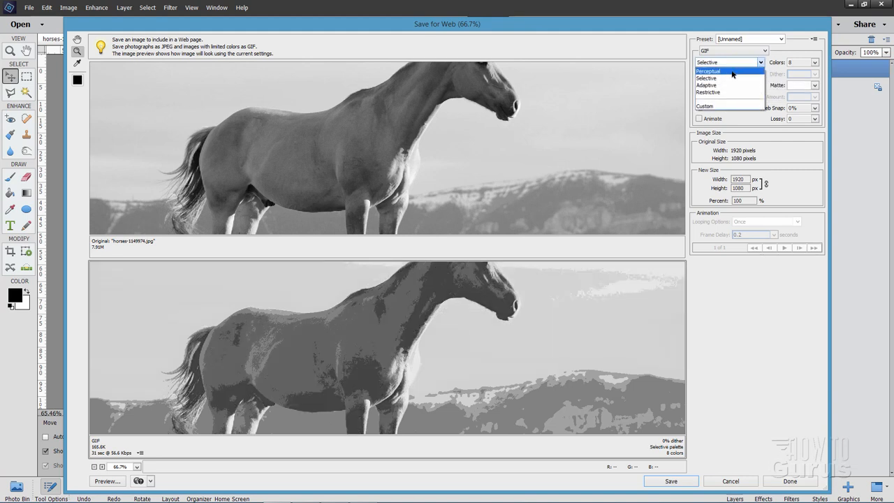
pyautogui.click(708, 70)
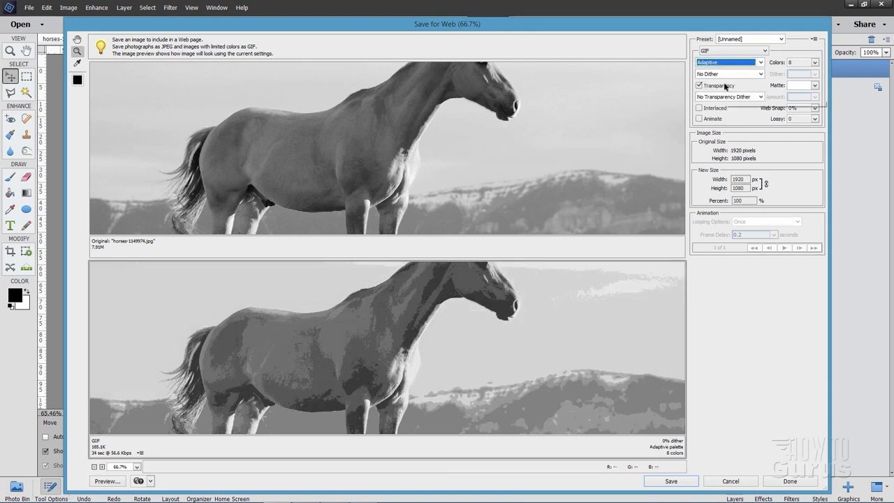
pyautogui.click(726, 62)
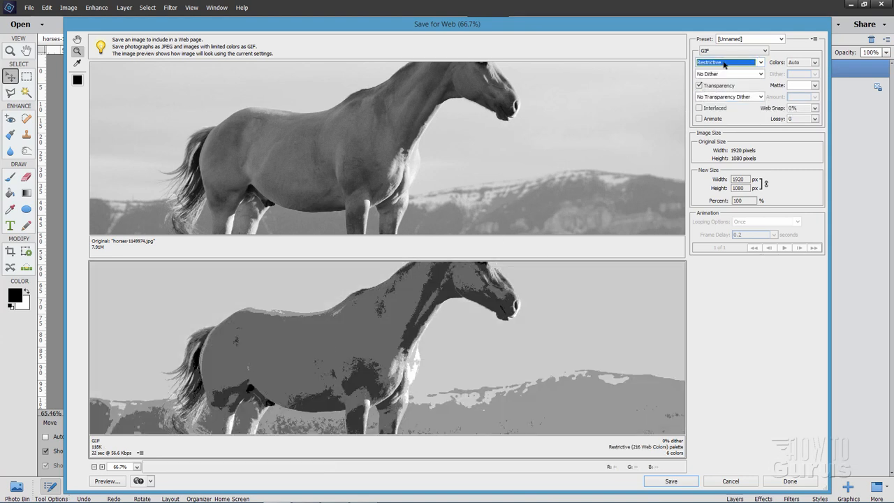
pyautogui.click(726, 62)
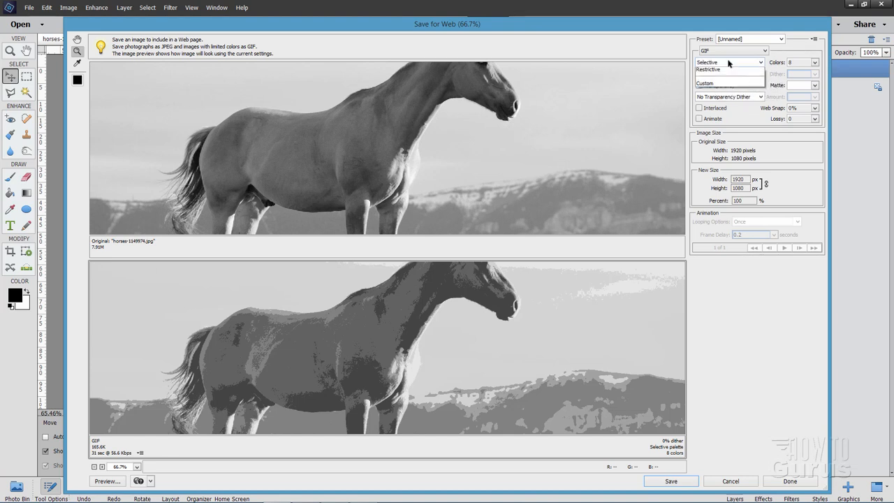
pyautogui.click(728, 61)
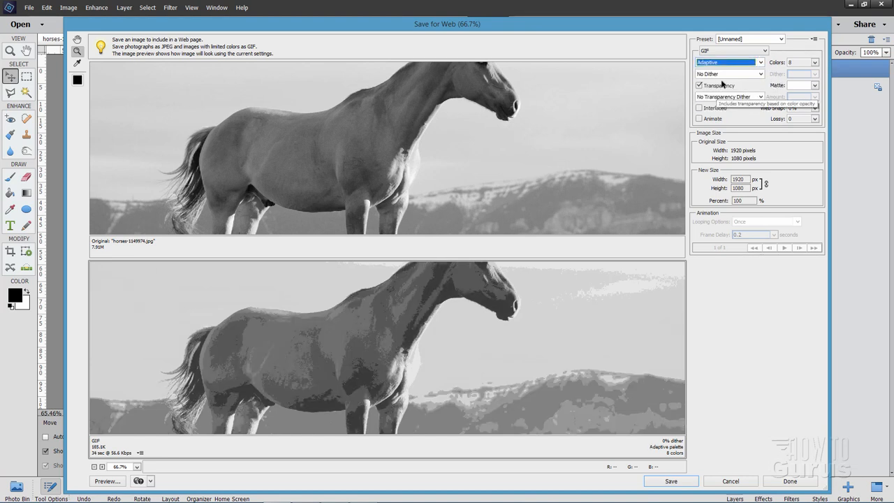
pyautogui.moveTo(354, 342)
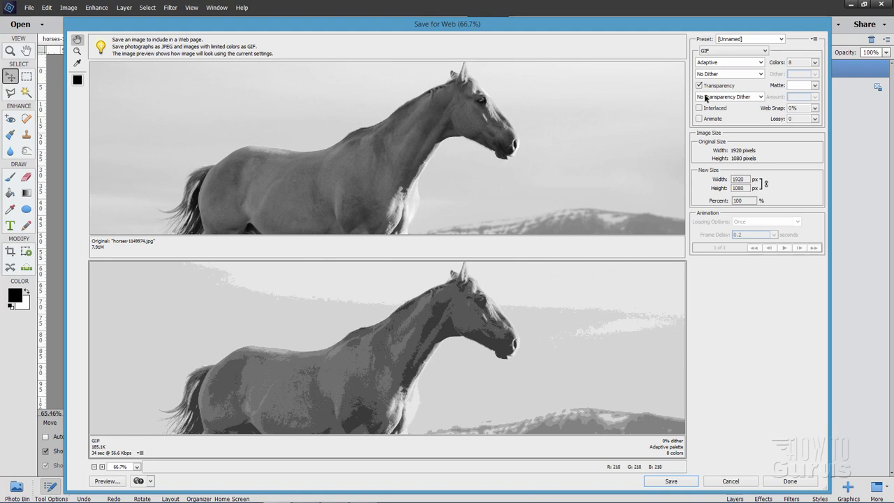
pyautogui.click(726, 62)
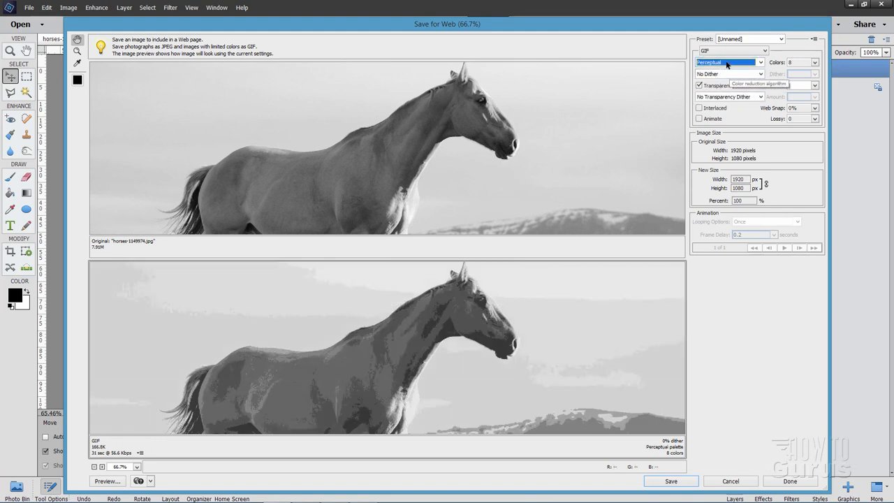
pyautogui.click(728, 62)
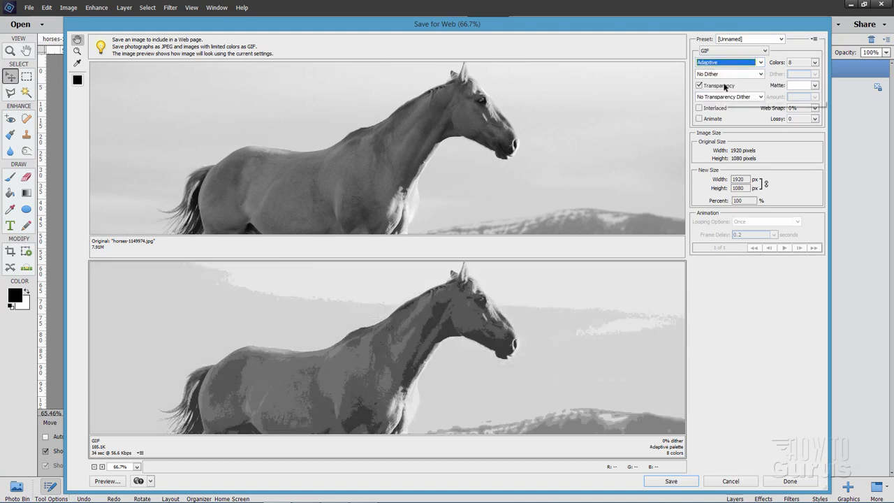
pyautogui.click(758, 62)
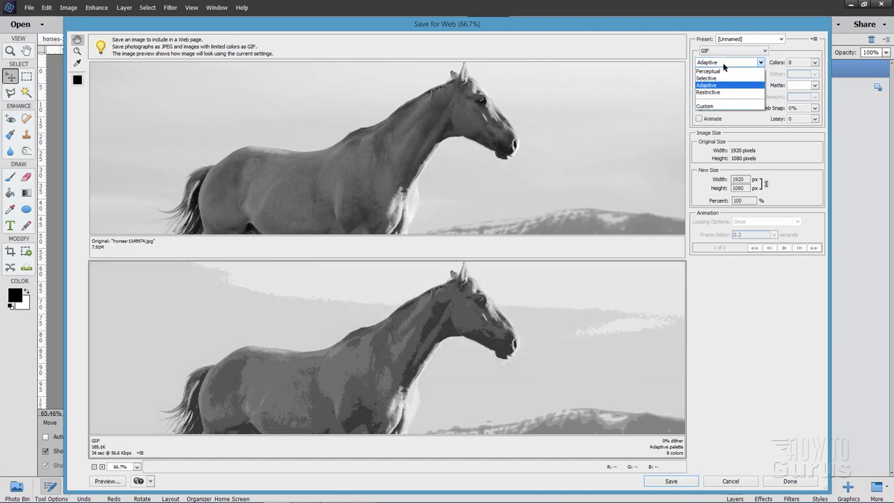
pyautogui.click(708, 70)
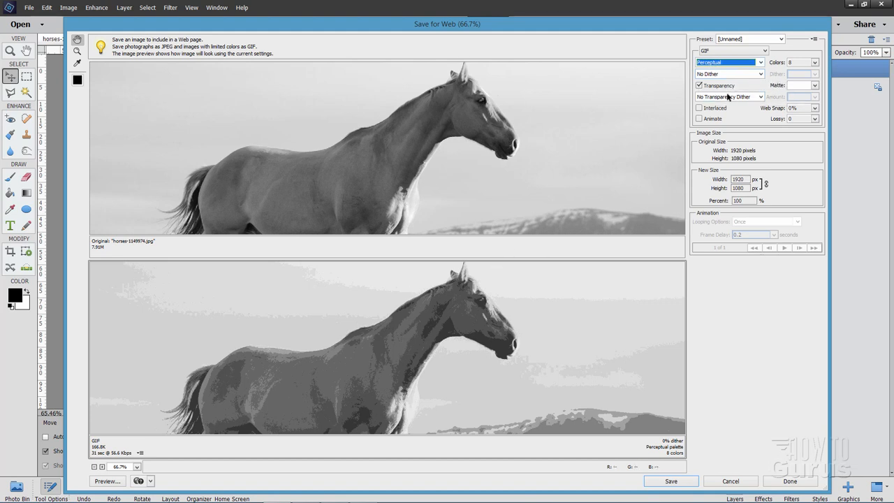
# Trial diffusion dithering on the GIF preview, then set Dither to No Dither.
pyautogui.click(729, 73)
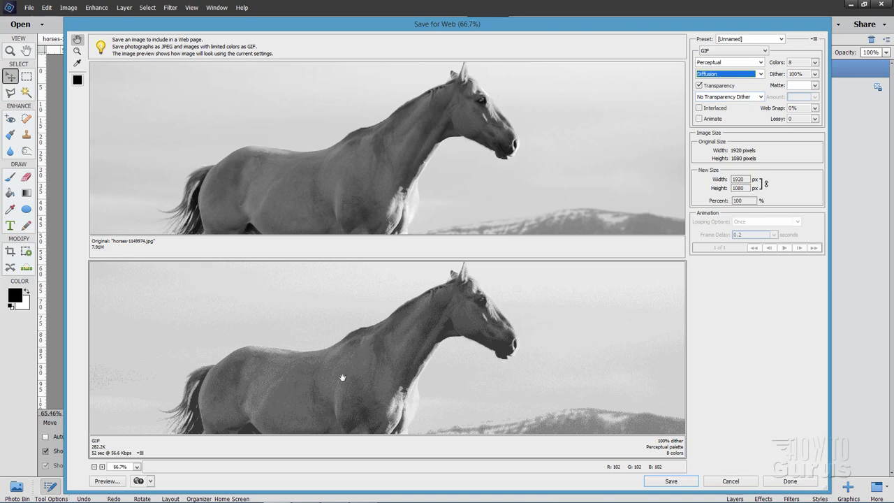
pyautogui.moveTo(509, 311)
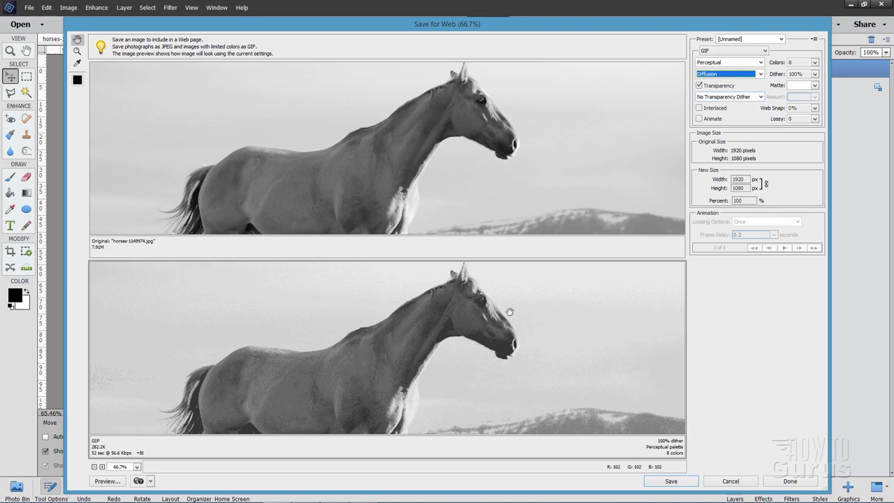
pyautogui.click(759, 74)
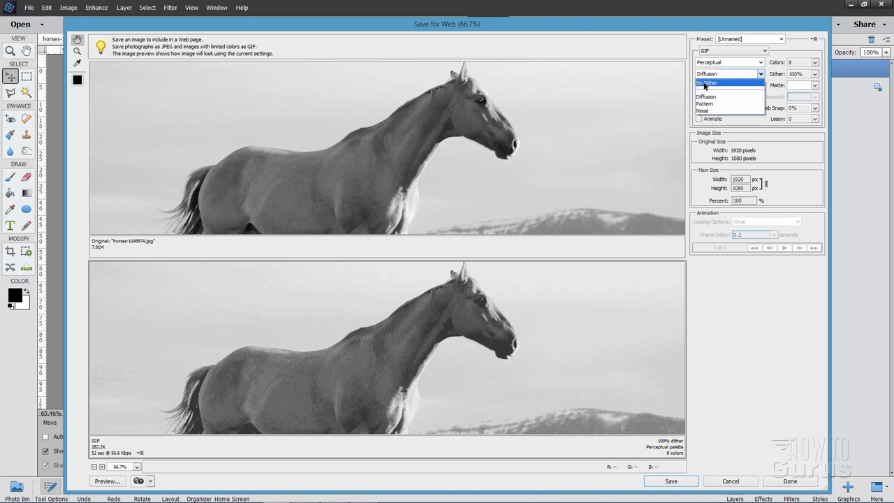
pyautogui.click(707, 82)
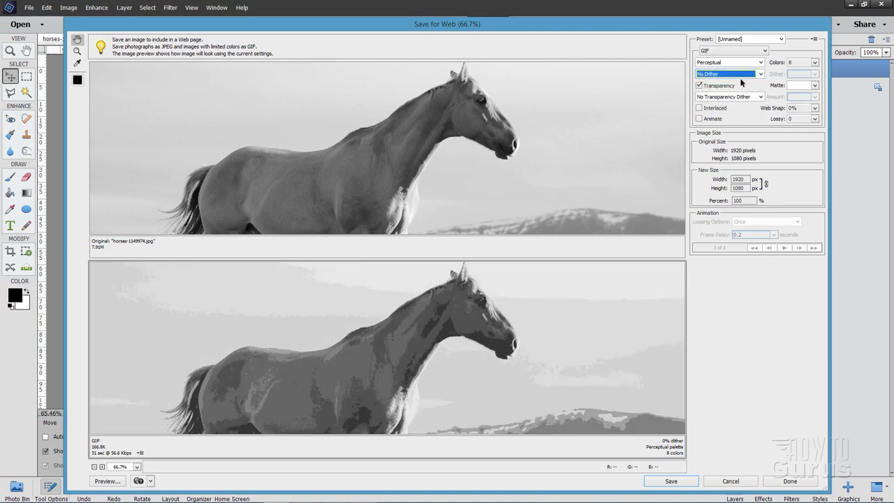
# Preview the GIF at 256, 2, 4 and 6 colours, settling on 8 colours.
pyautogui.click(814, 63)
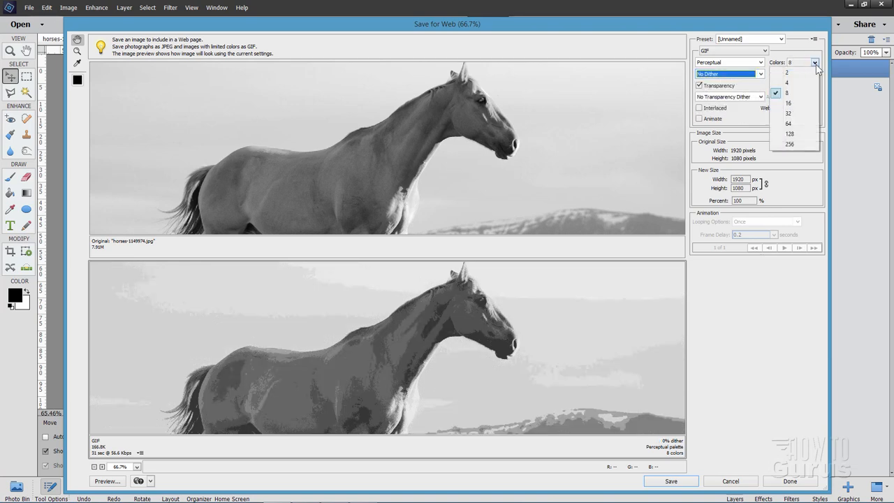
pyautogui.click(789, 144)
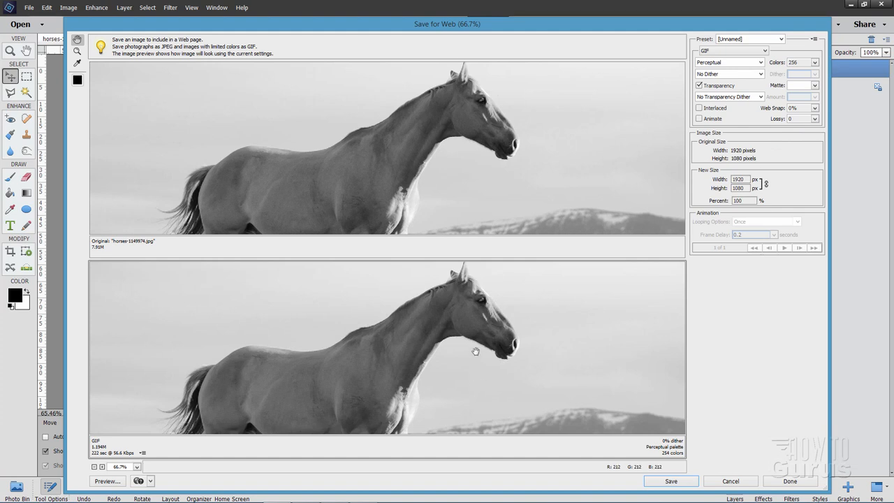
pyautogui.click(814, 63)
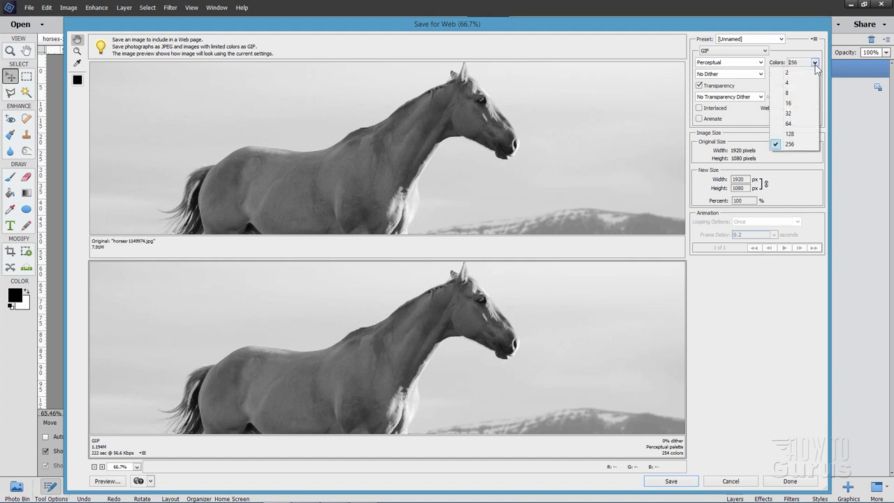
pyautogui.click(789, 144)
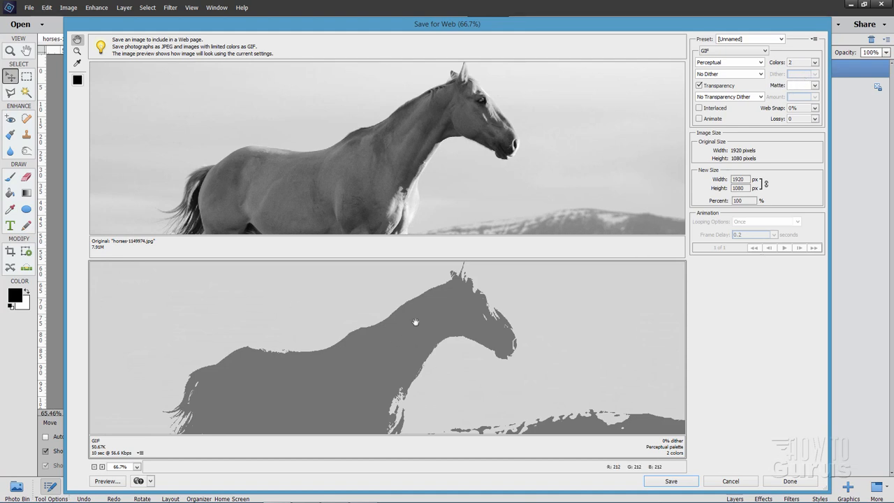
pyautogui.click(814, 62)
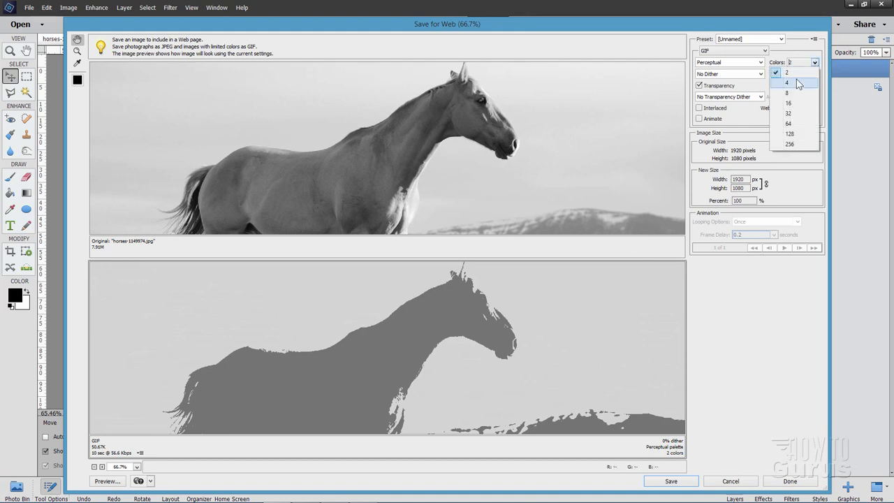
pyautogui.click(787, 82)
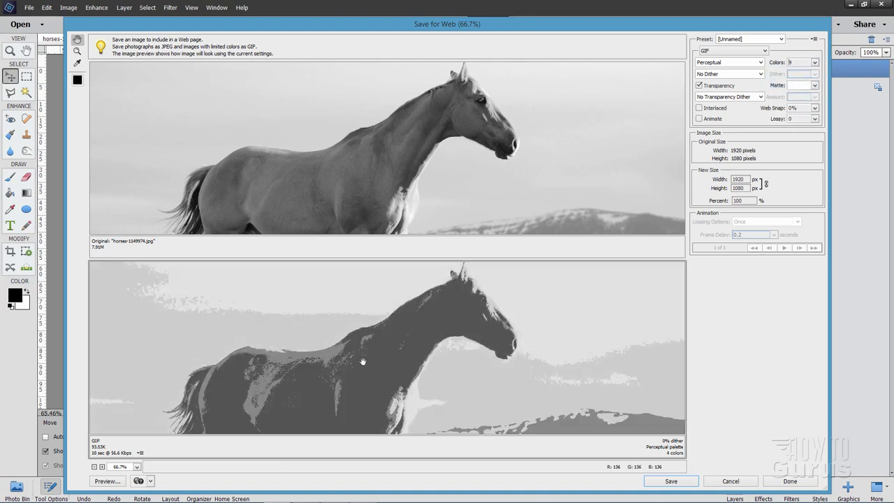
pyautogui.click(814, 63)
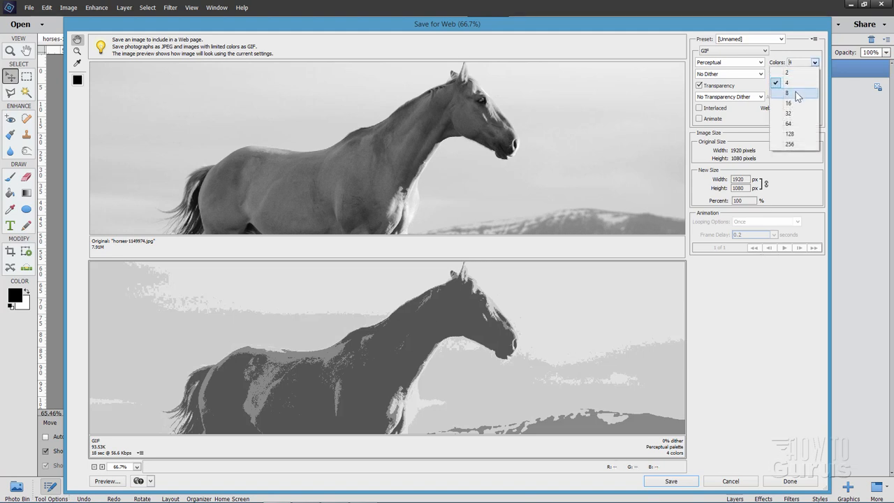
pyautogui.click(786, 93)
pyautogui.write('6')
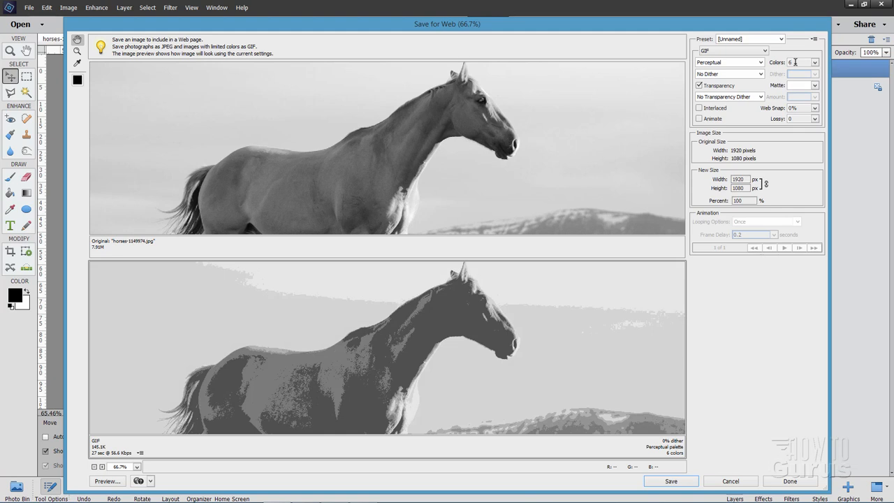
pyautogui.click(814, 63)
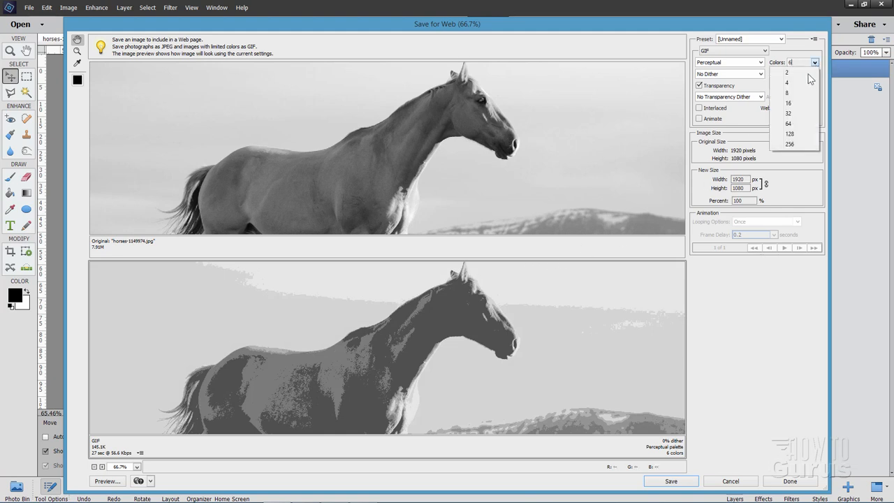
pyautogui.click(787, 93)
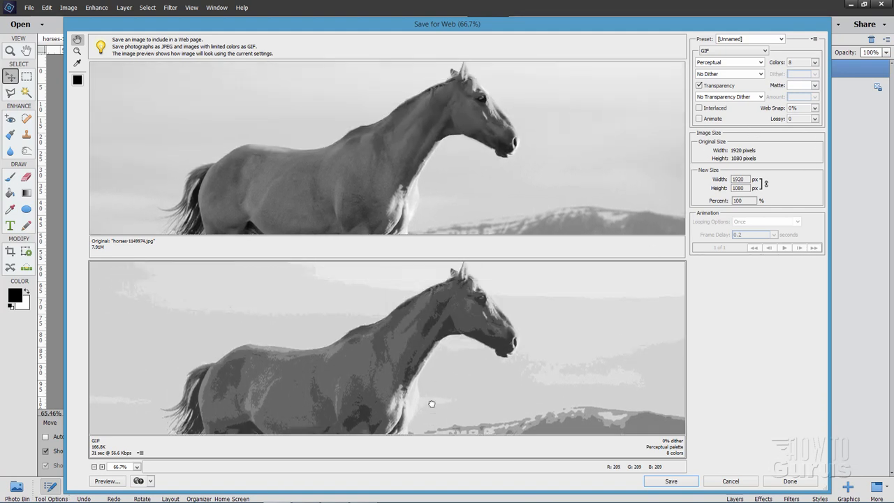
# Save the 8-colour GIF under its suggested name and close the export dialog.
pyautogui.click(670, 481)
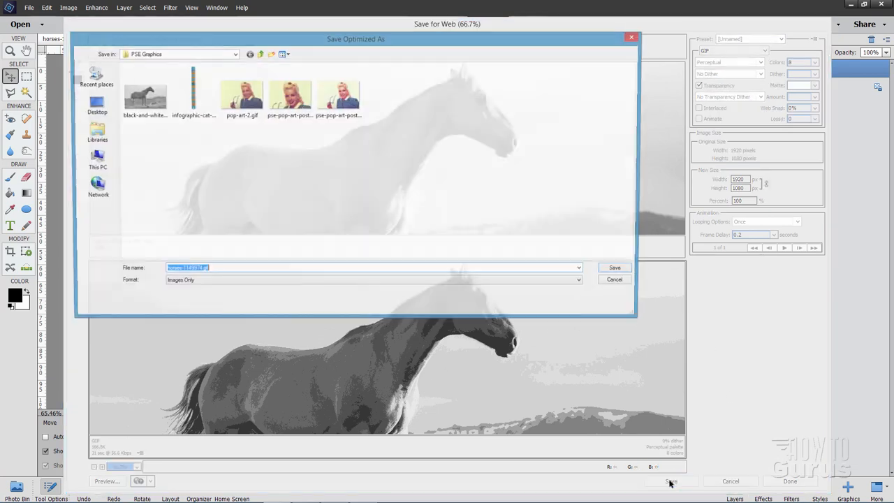
pyautogui.click(613, 279)
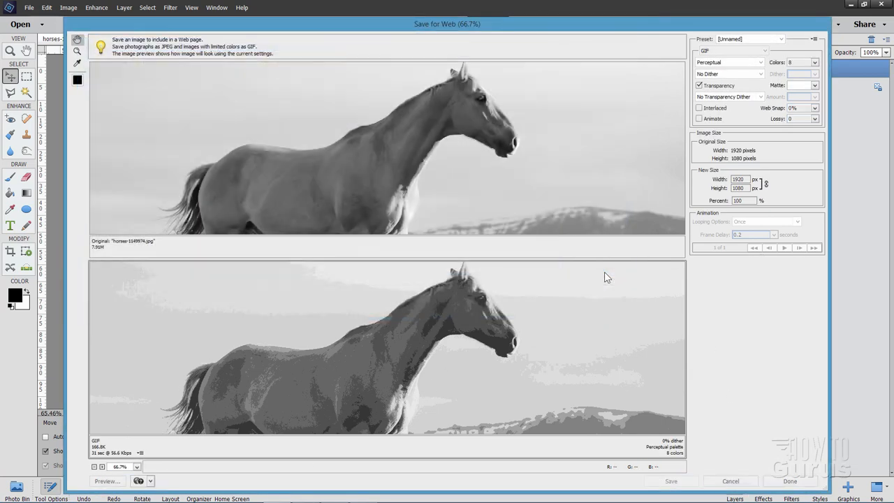
pyautogui.click(730, 481)
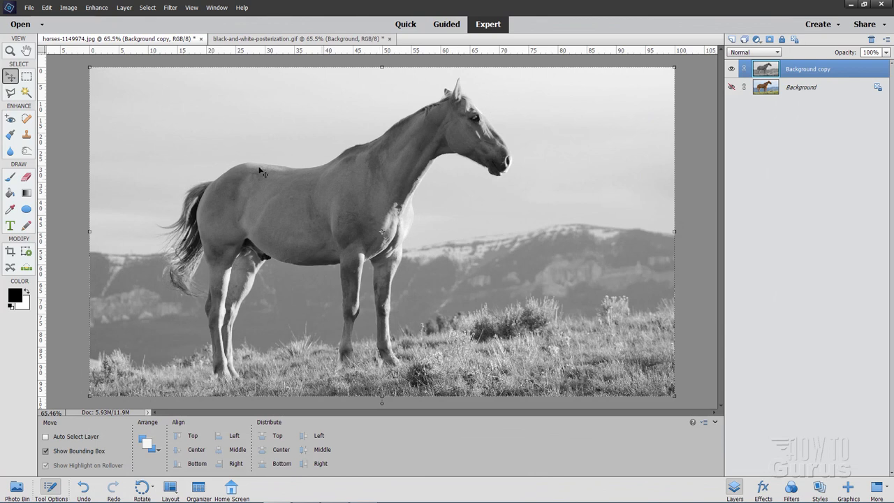
pyautogui.moveTo(239, 162)
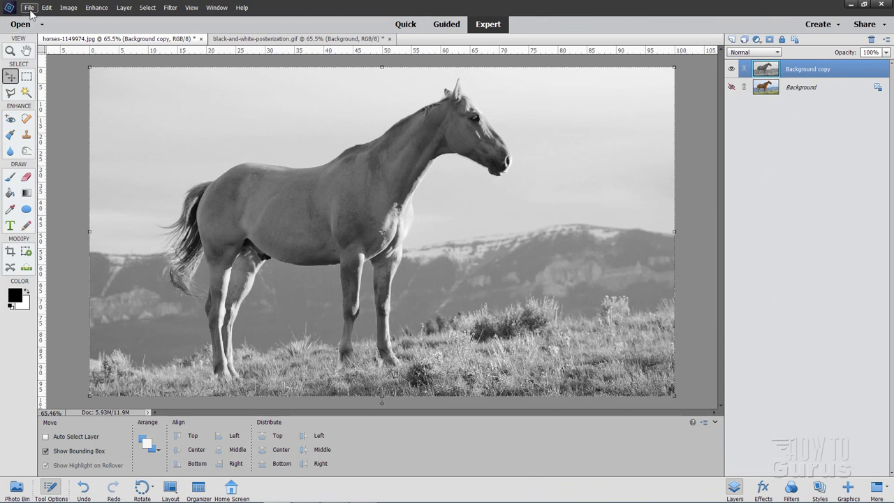
# Open horses-1149974.gif from the PSE Graphics folder.
pyautogui.click(30, 8)
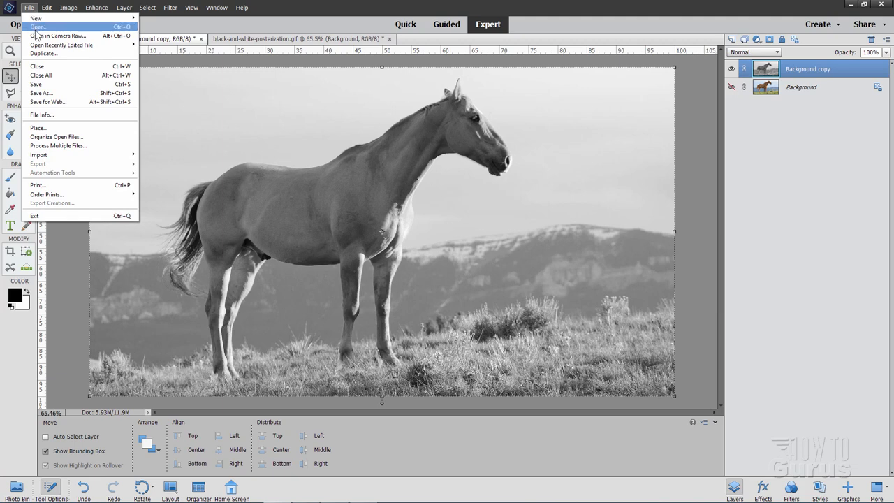
pyautogui.click(37, 27)
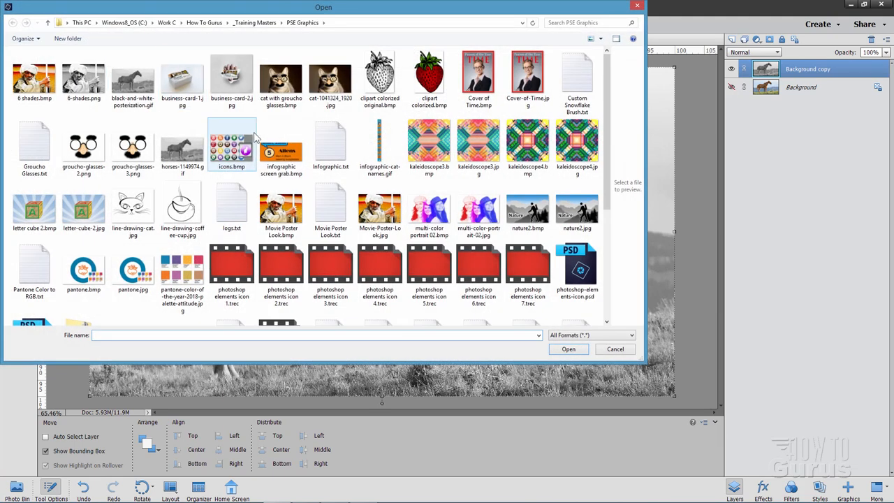
pyautogui.click(182, 147)
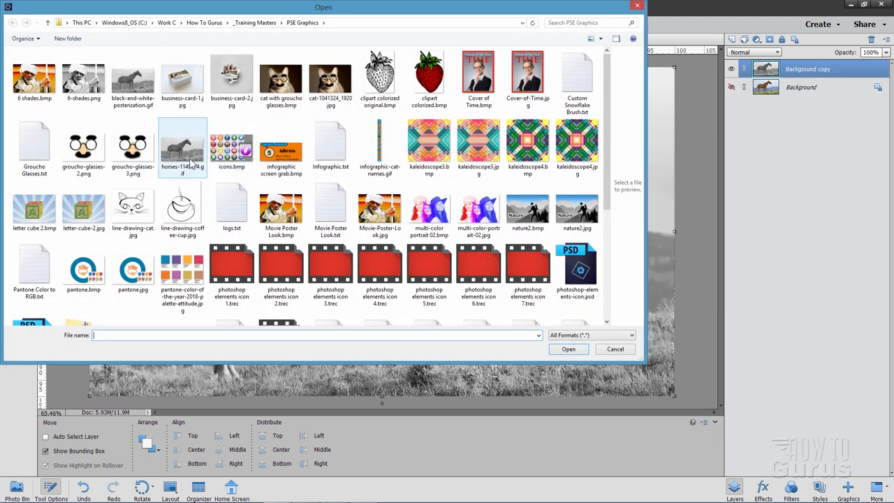
pyautogui.click(182, 145)
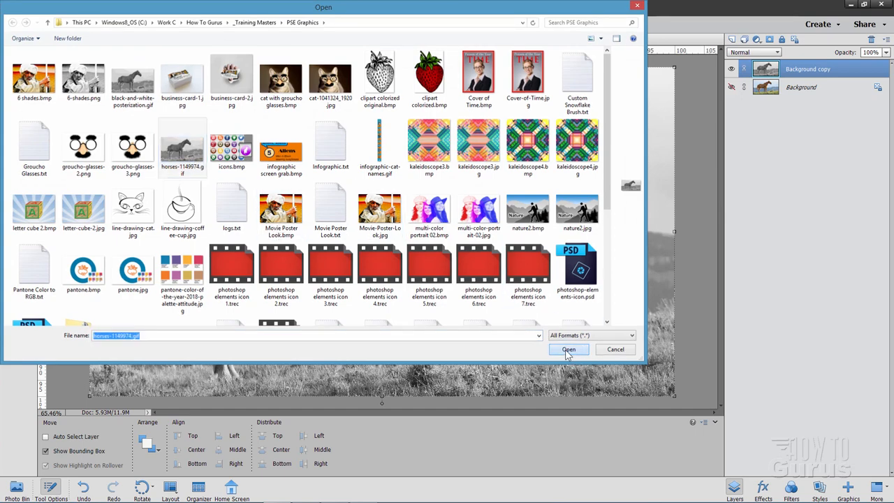
pyautogui.click(569, 349)
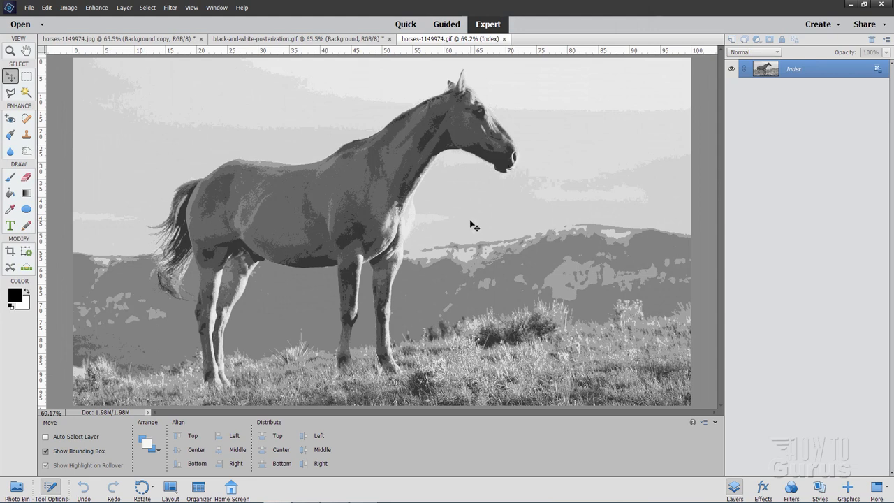
pyautogui.moveTo(255, 193)
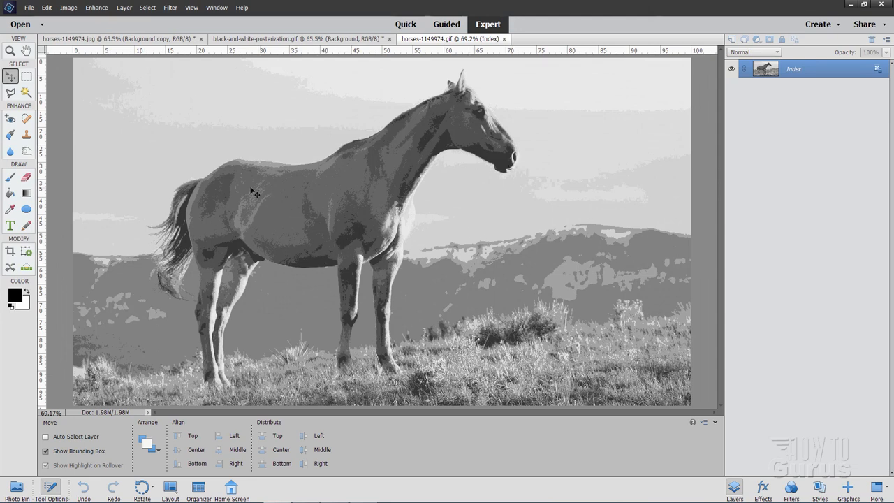
pyautogui.moveTo(356, 248)
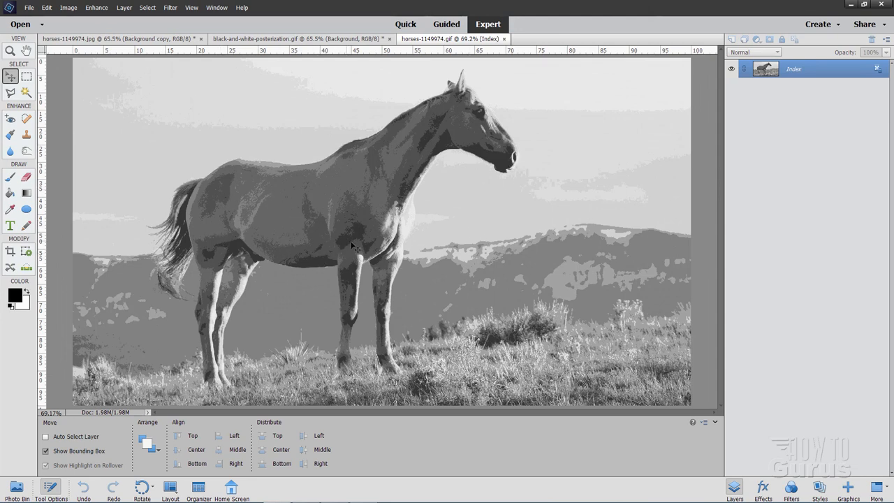
pyautogui.moveTo(228, 194)
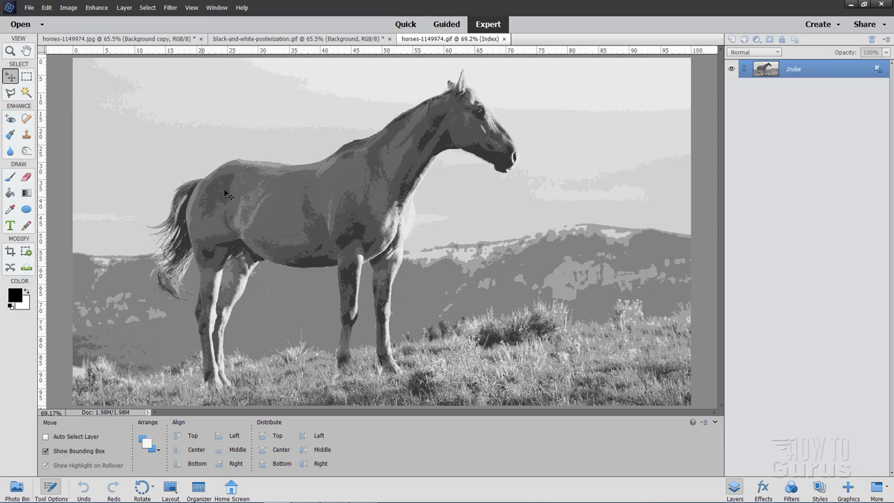
pyautogui.moveTo(414, 155)
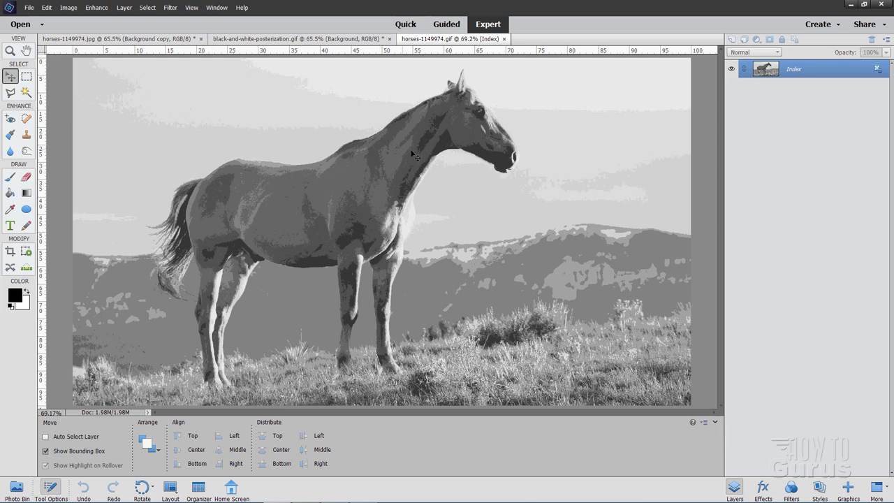
pyautogui.moveTo(386, 234)
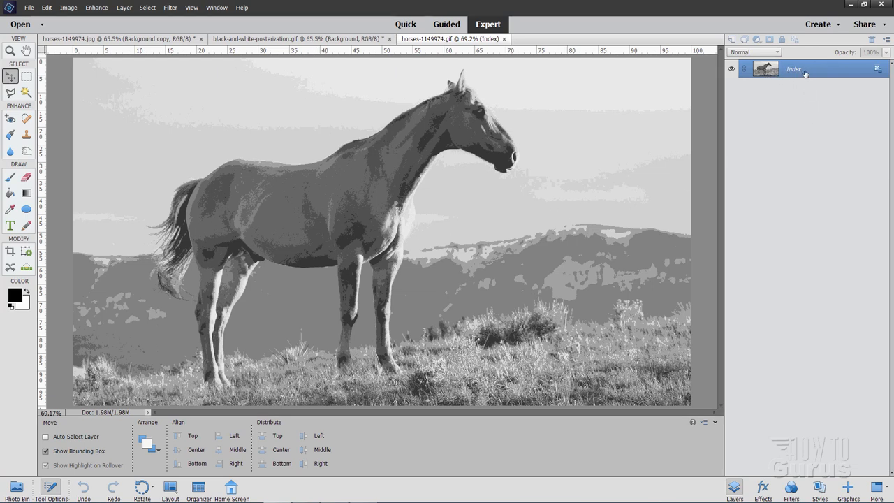
pyautogui.moveTo(510, 93)
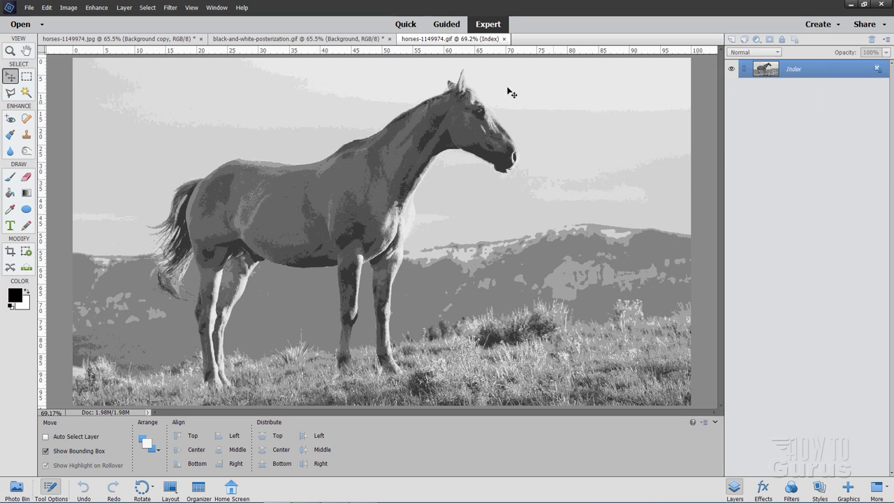
pyautogui.moveTo(338, 109)
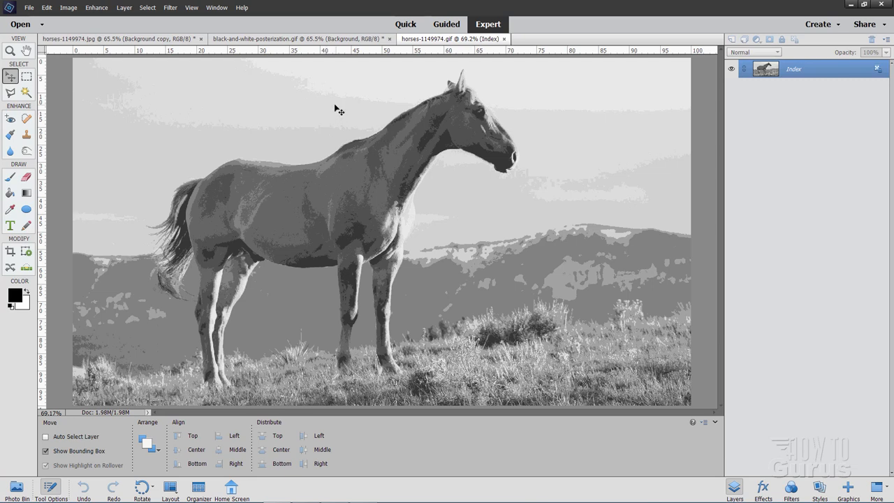
# Change the horse GIF's mode from Indexed Color to RGB Color.
pyautogui.click(67, 8)
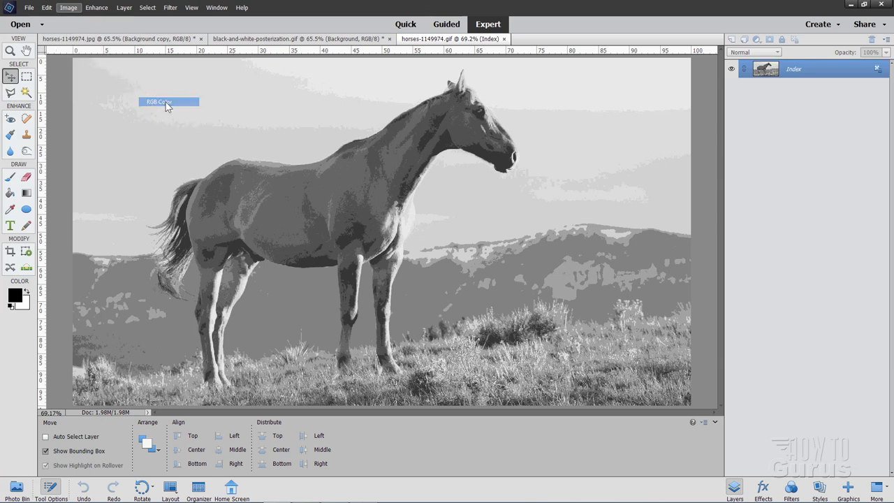
pyautogui.click(158, 102)
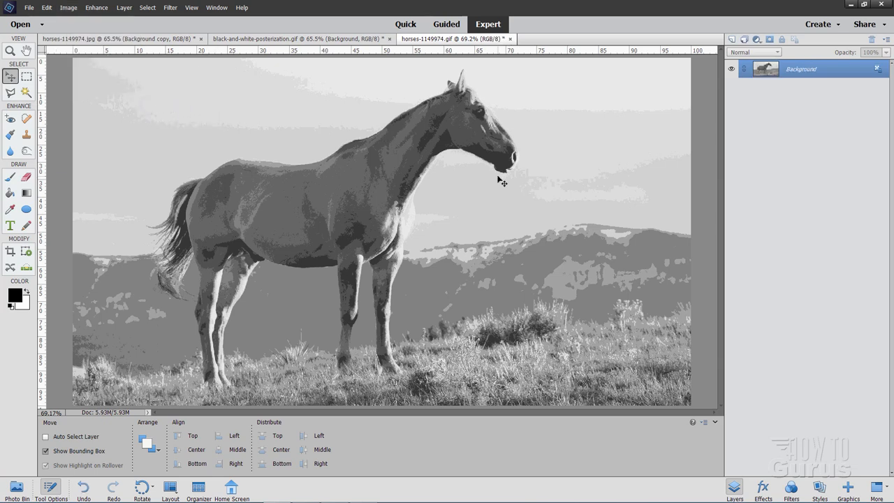
pyautogui.moveTo(492, 225)
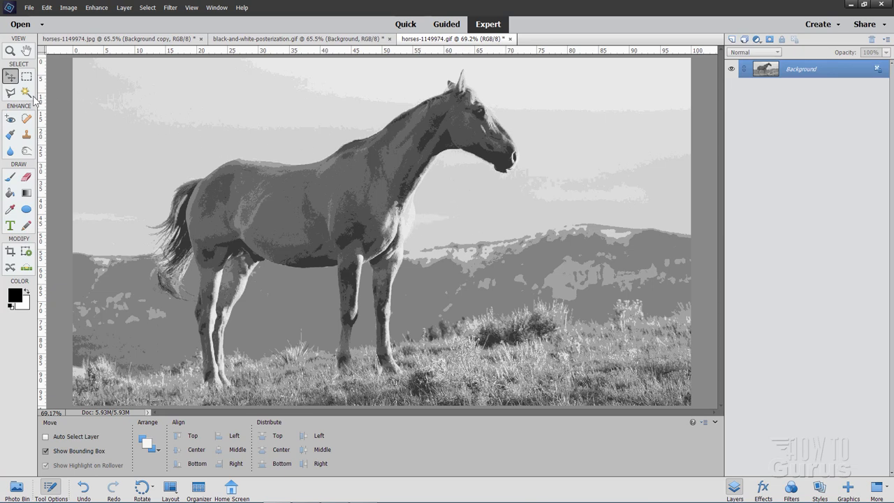
# Switch to the Magic Wand tool for zero-tolerance, non-contiguous colour selection.
pyautogui.click(26, 93)
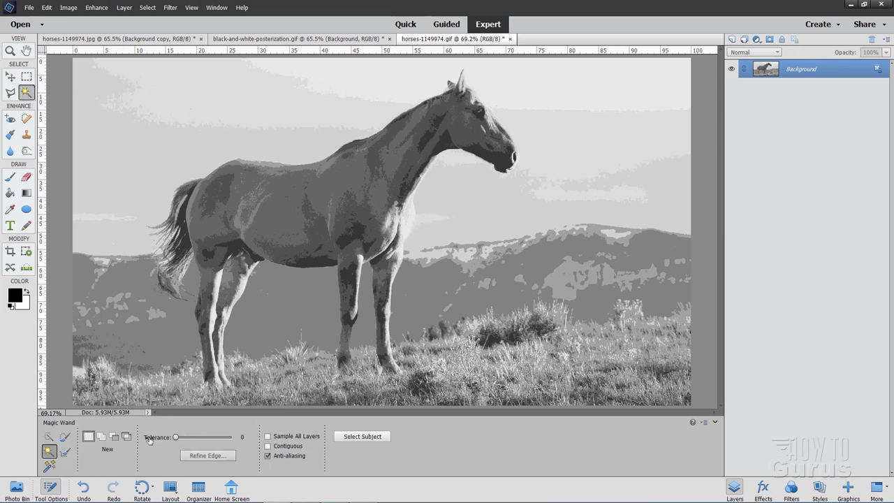
pyautogui.moveTo(174, 442)
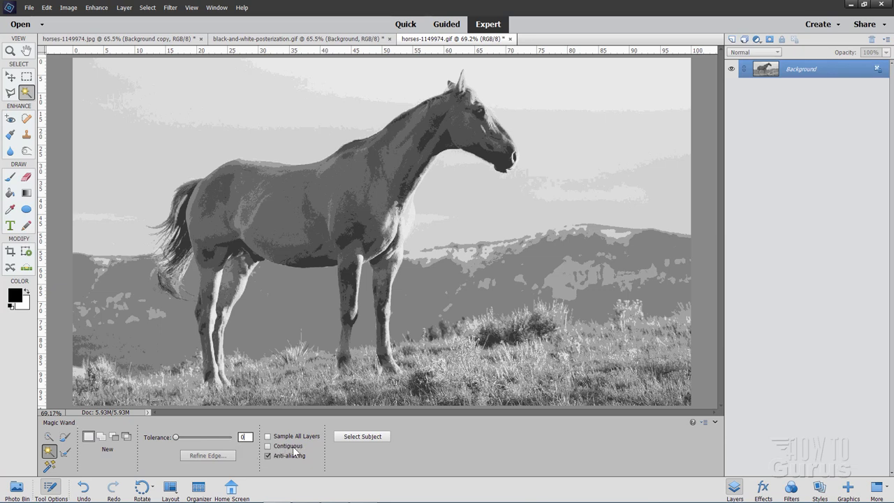
pyautogui.moveTo(289, 462)
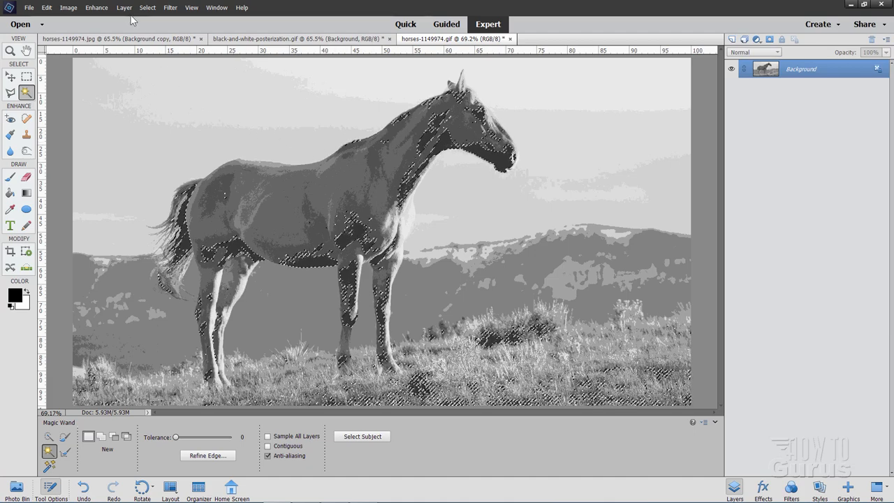
# Copy the selected gray tone to Layer 1, toggle Background's visibility, and hide Layer 1.
pyautogui.click(123, 8)
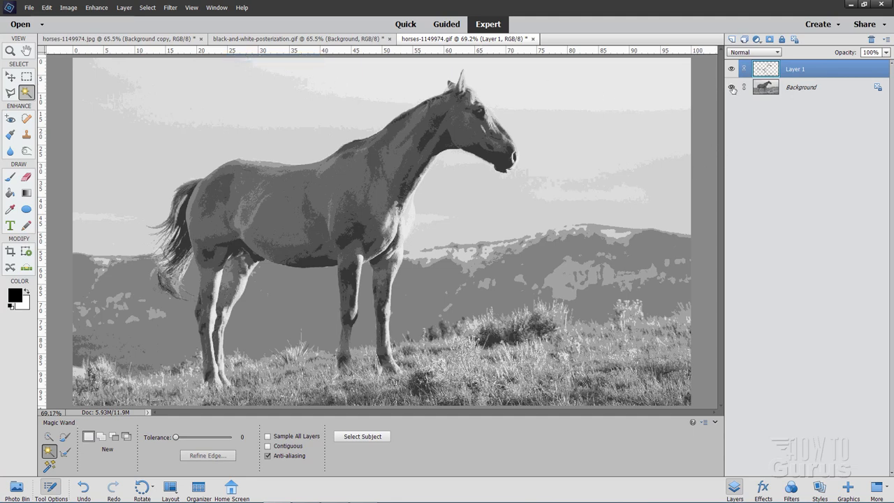
pyautogui.click(731, 87)
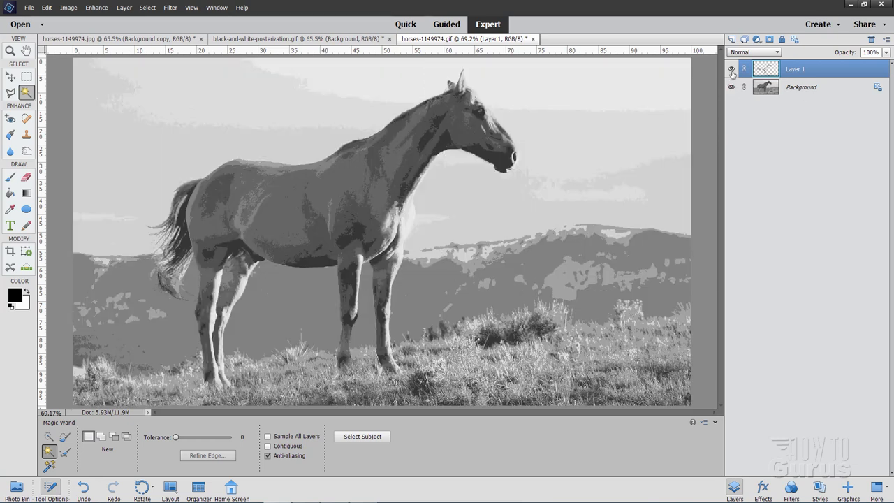
pyautogui.click(801, 86)
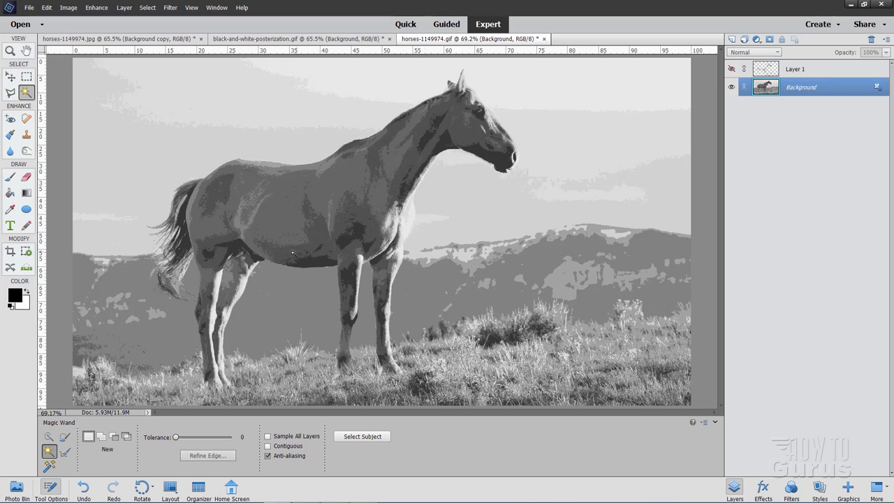
# Magic Wand-select another gray tone on the Background and copy it to Layer 2.
pyautogui.click(293, 253)
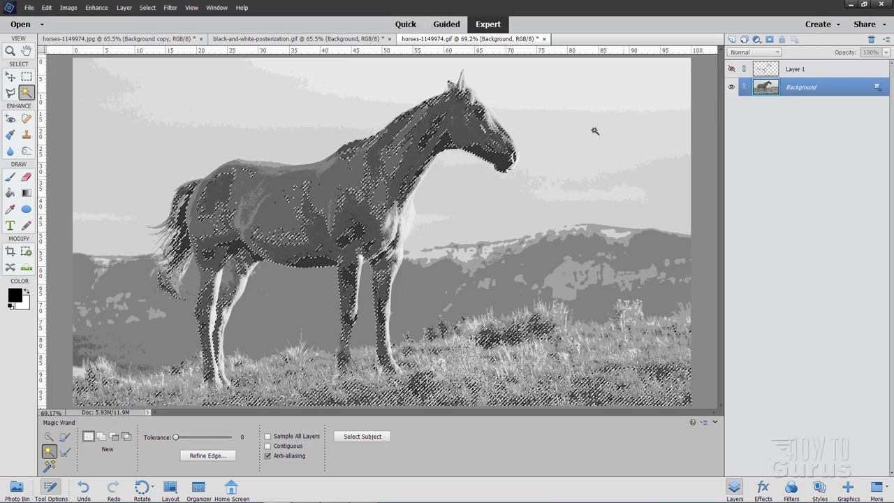
pyautogui.click(320, 118)
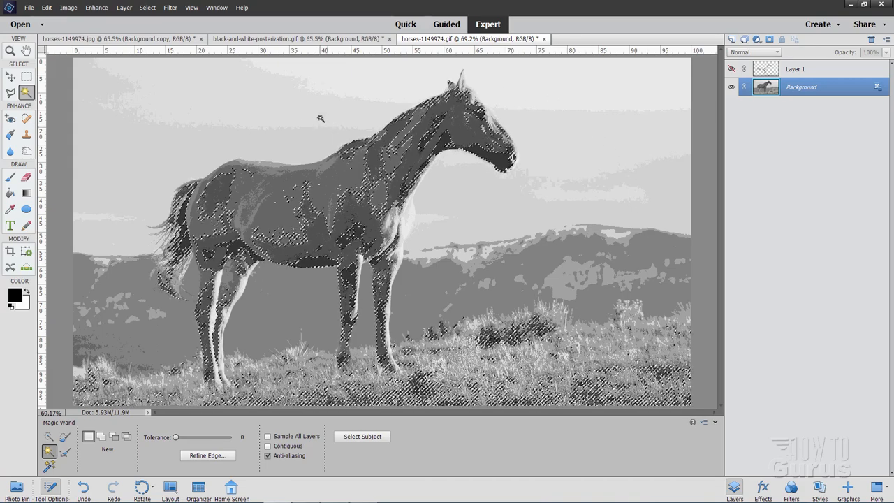
pyautogui.click(124, 8)
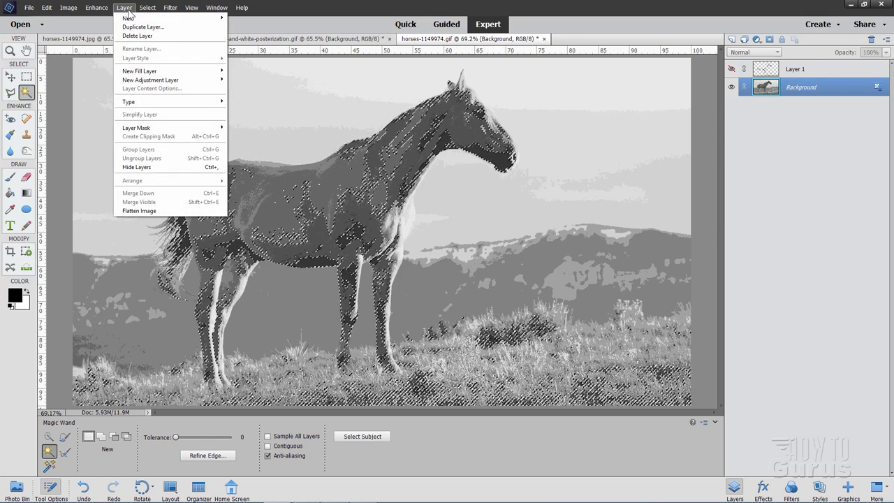
pyautogui.click(128, 17)
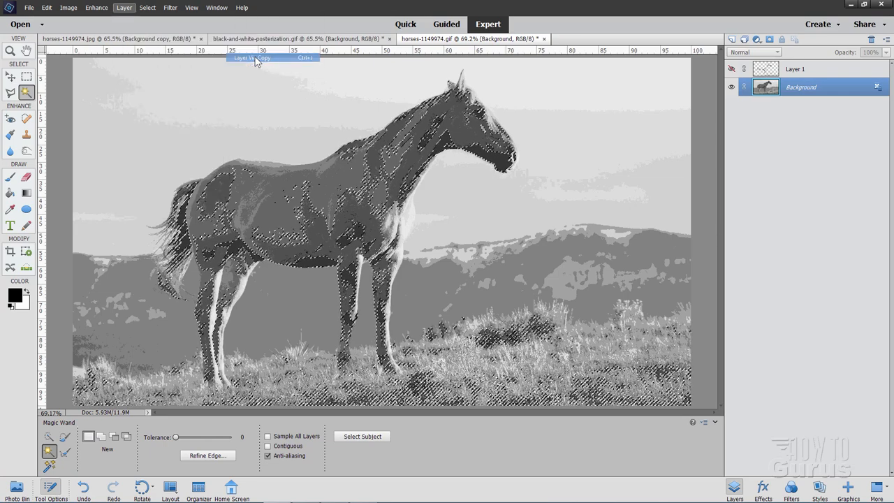
pyautogui.click(253, 58)
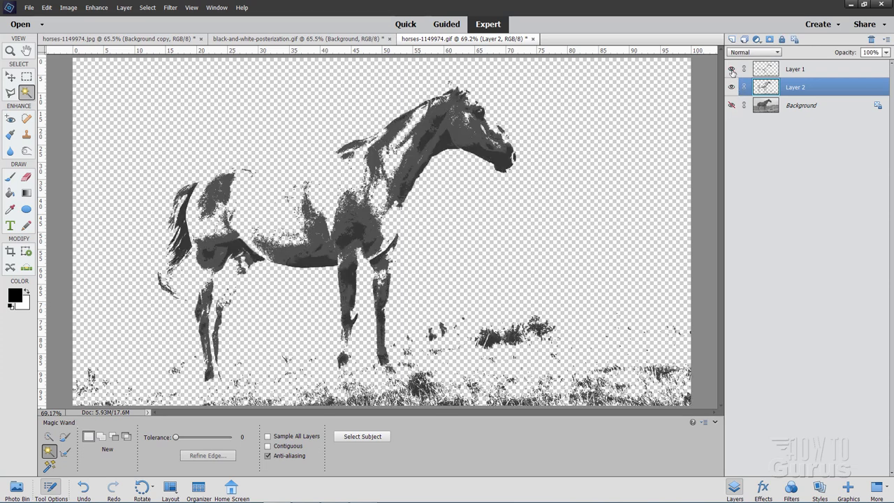
# Toggle tone-layer visibility to view Layer 1 alone, then hide it again.
pyautogui.click(731, 87)
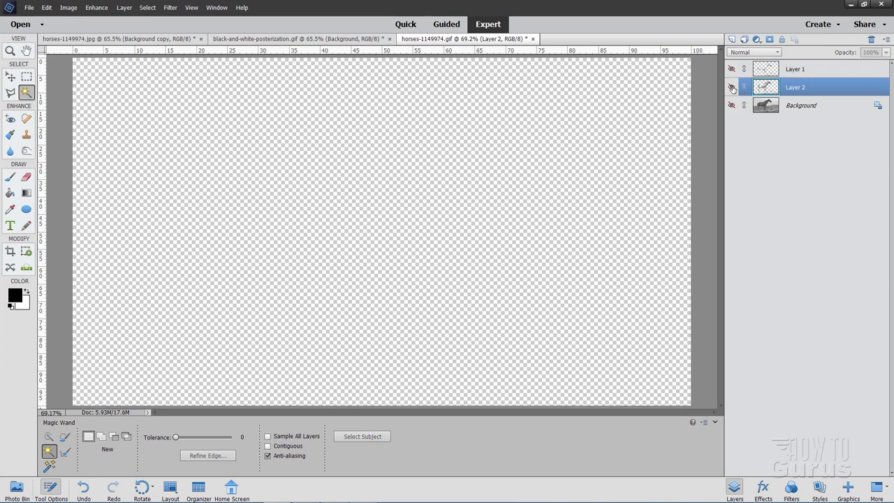
pyautogui.click(731, 86)
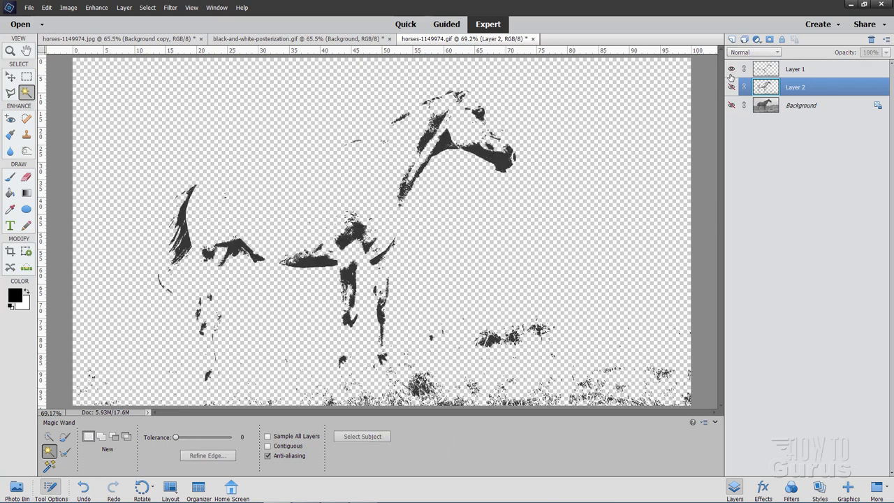
pyautogui.click(731, 104)
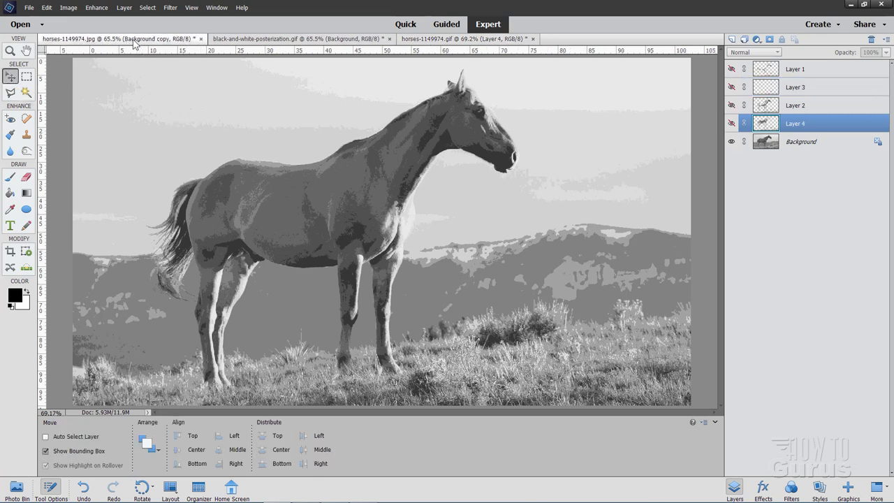
pyautogui.click(732, 69)
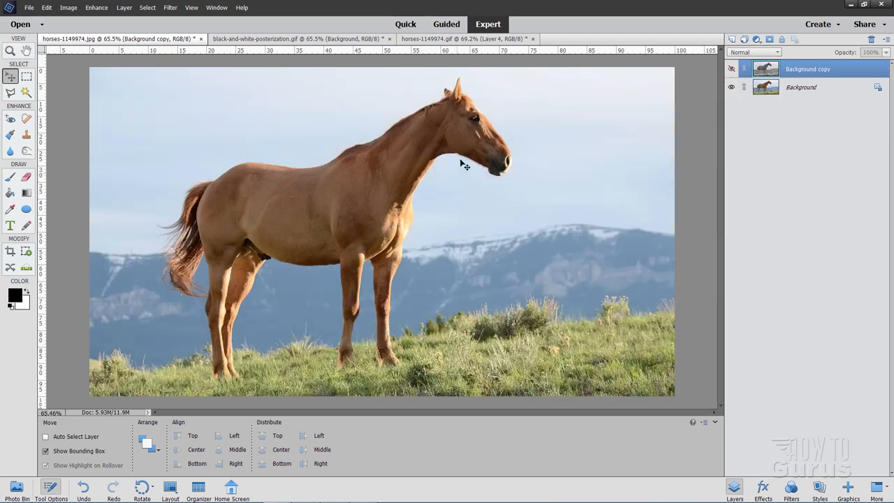
pyautogui.click(732, 68)
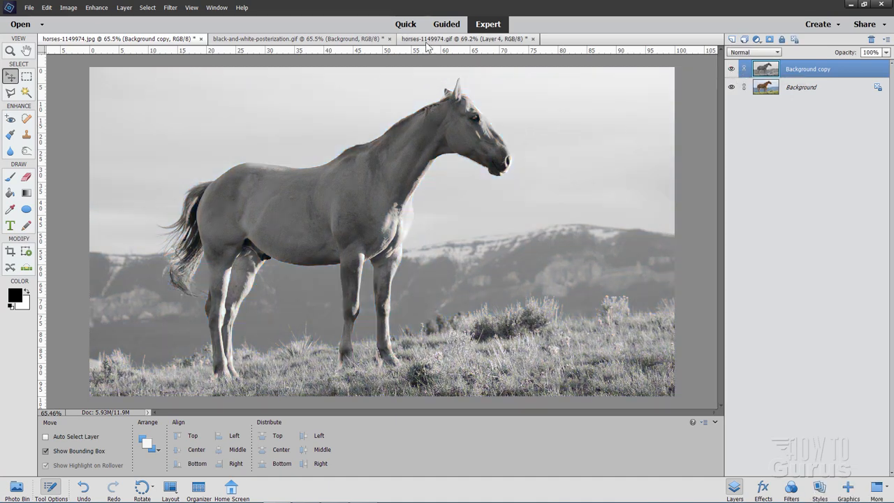
pyautogui.click(463, 38)
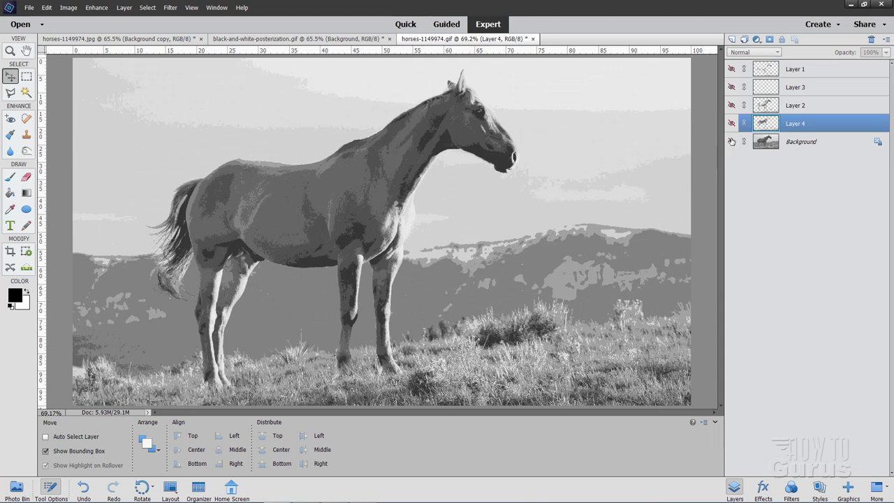
# Turn on Layer 4's visibility to isolate its single gray tone.
pyautogui.click(731, 123)
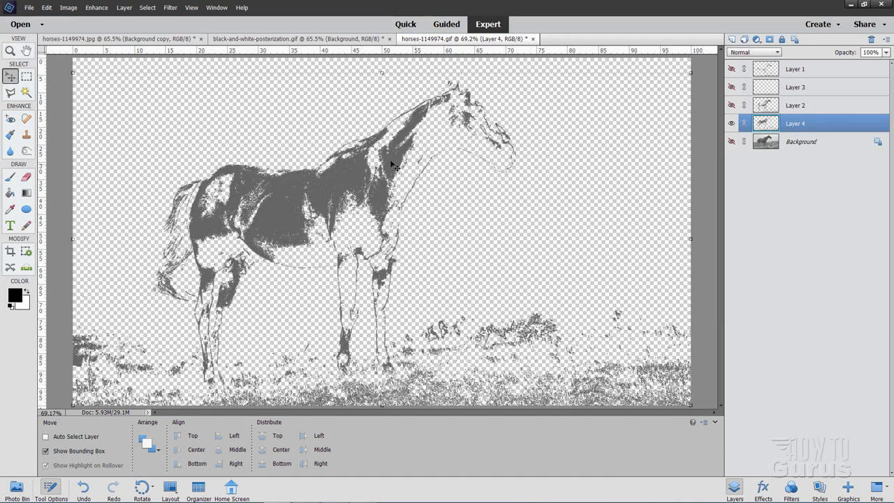
pyautogui.moveTo(627, 172)
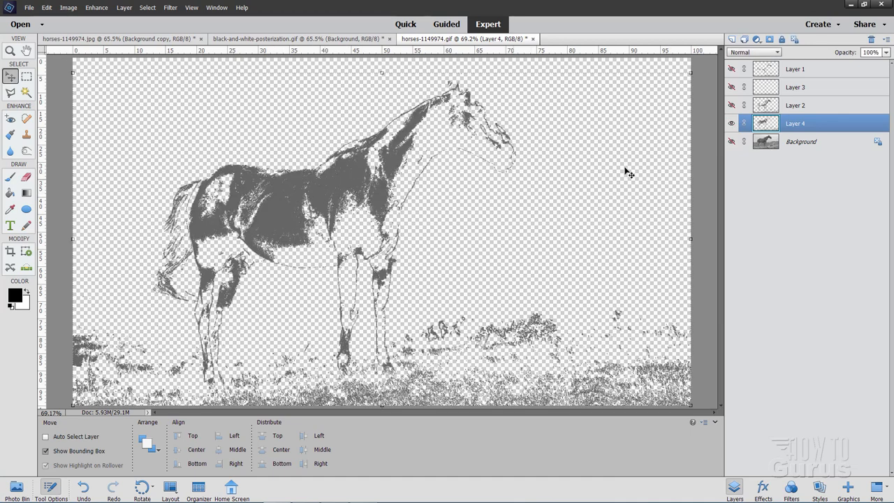